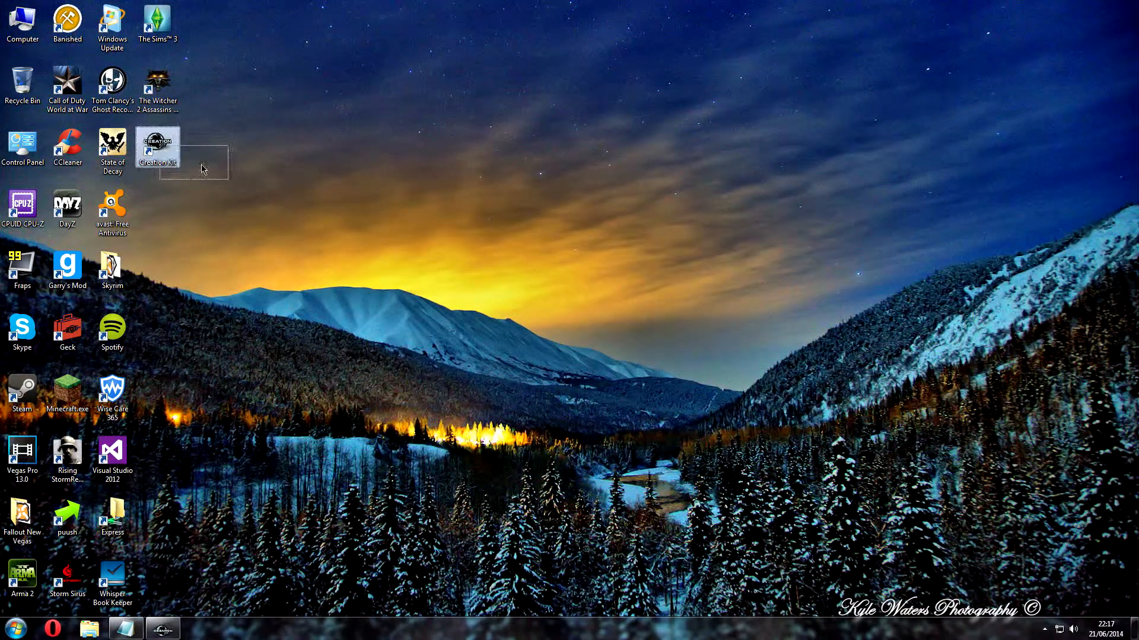
# Step: Launch Creation Kit and tick Skyrim, Update, Dawnguard, HearthFires and Dragonborn masters for loading
pyautogui.click(199, 566)
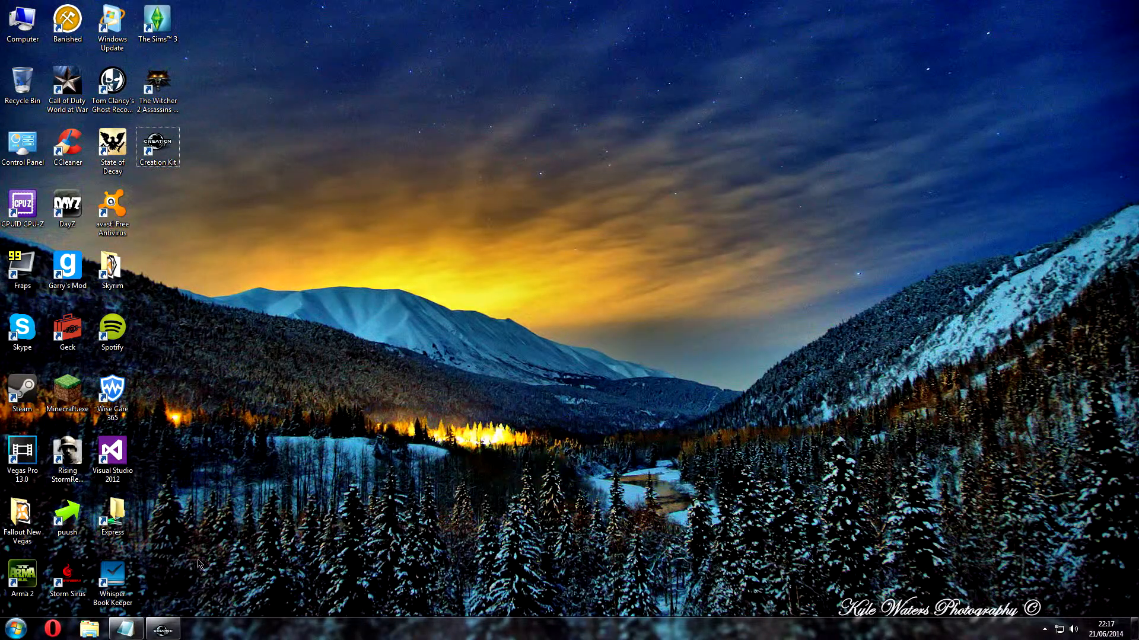
pyautogui.moveTo(159, 149)
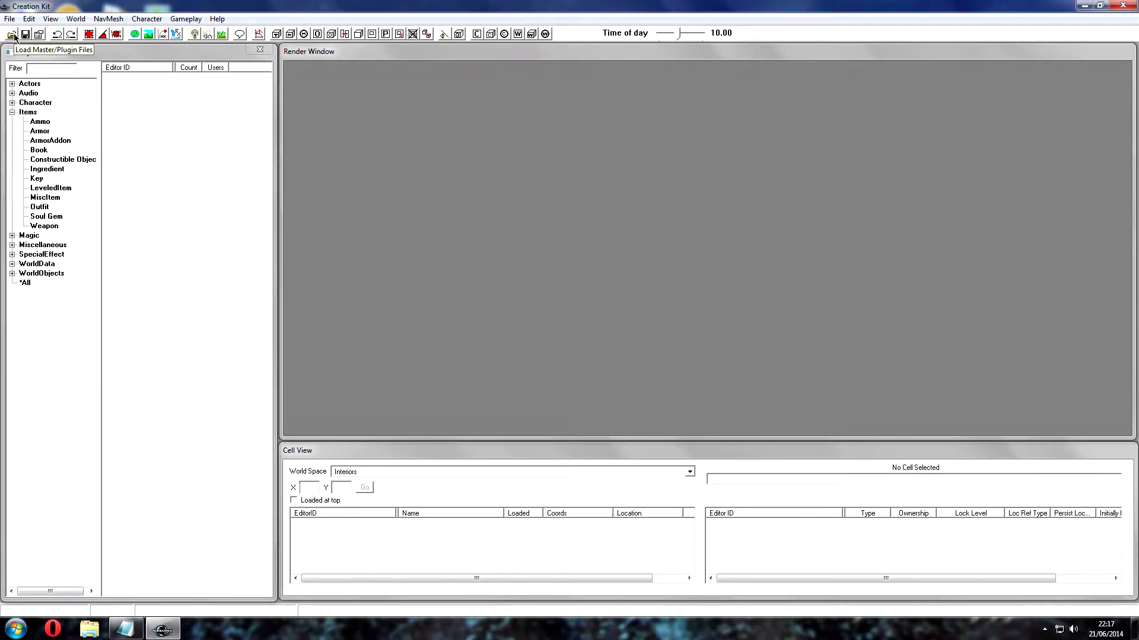
pyautogui.click(13, 34)
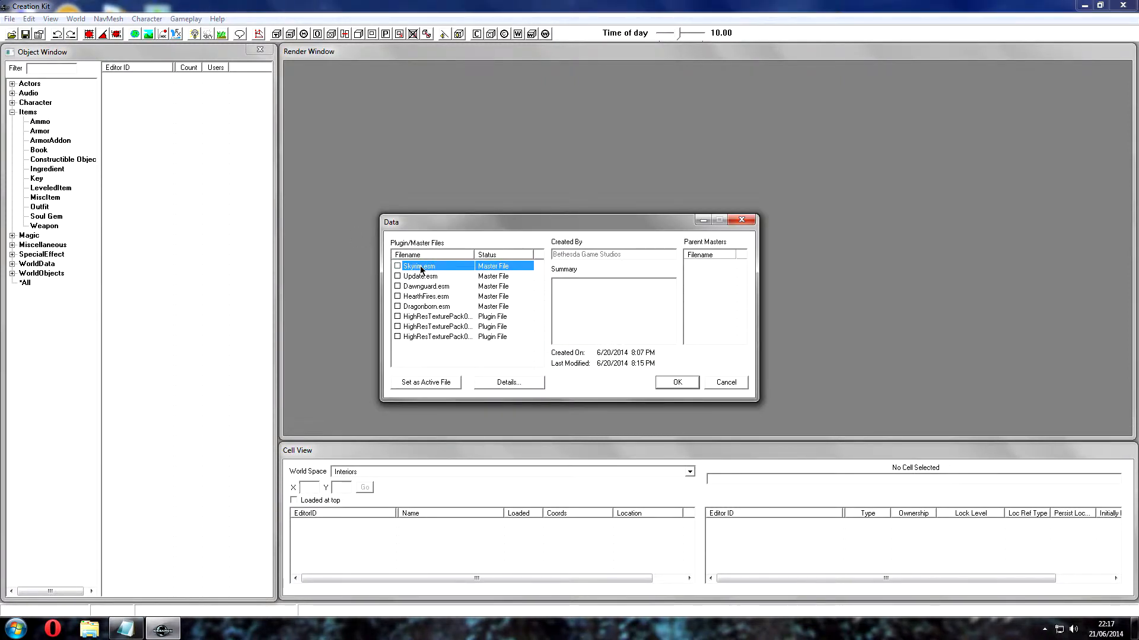
pyautogui.moveTo(411, 266)
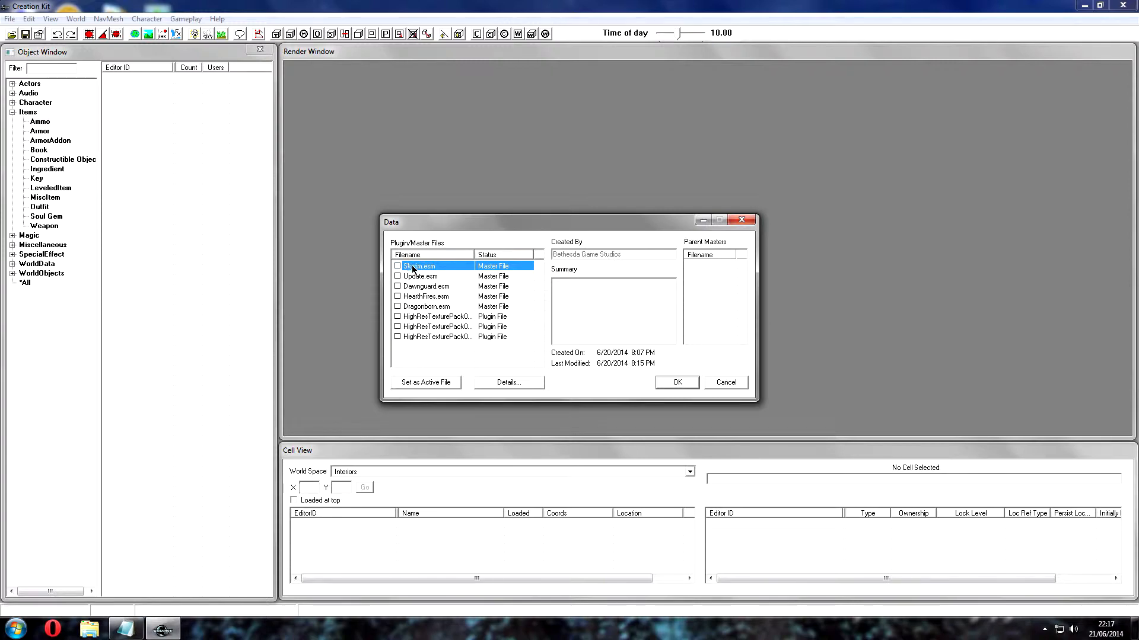
pyautogui.click(398, 276)
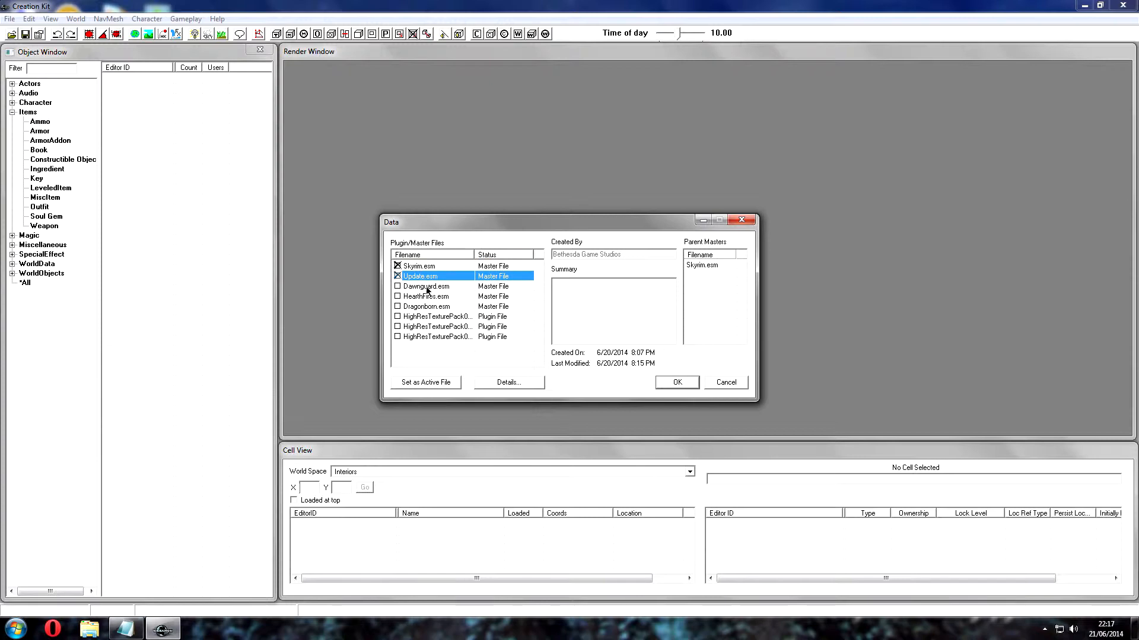
pyautogui.click(398, 306)
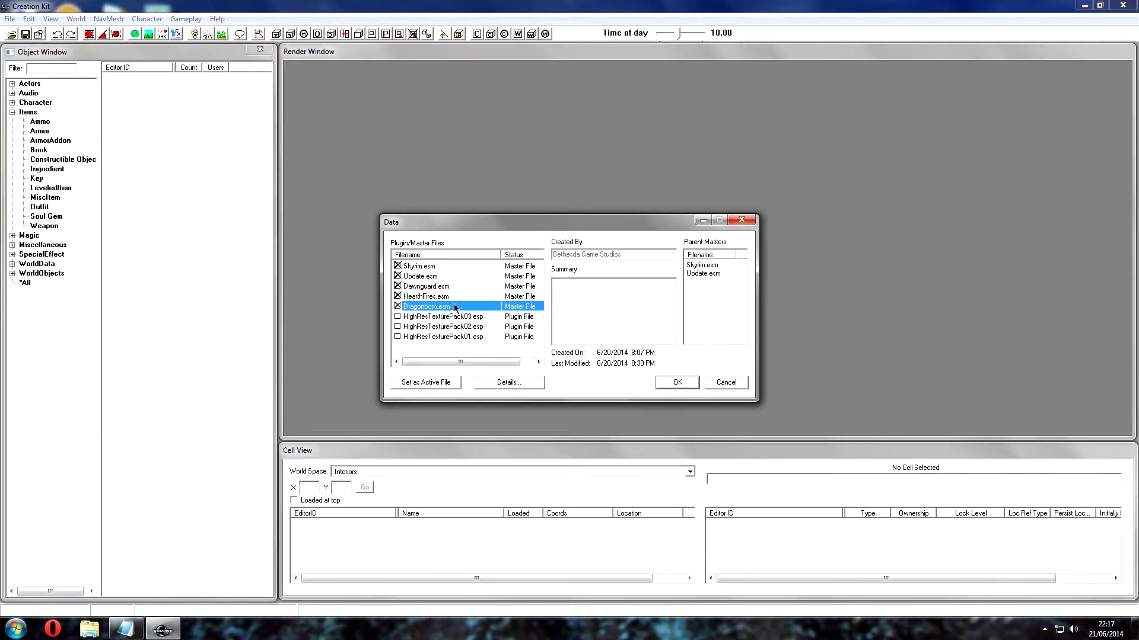
pyautogui.moveTo(672, 378)
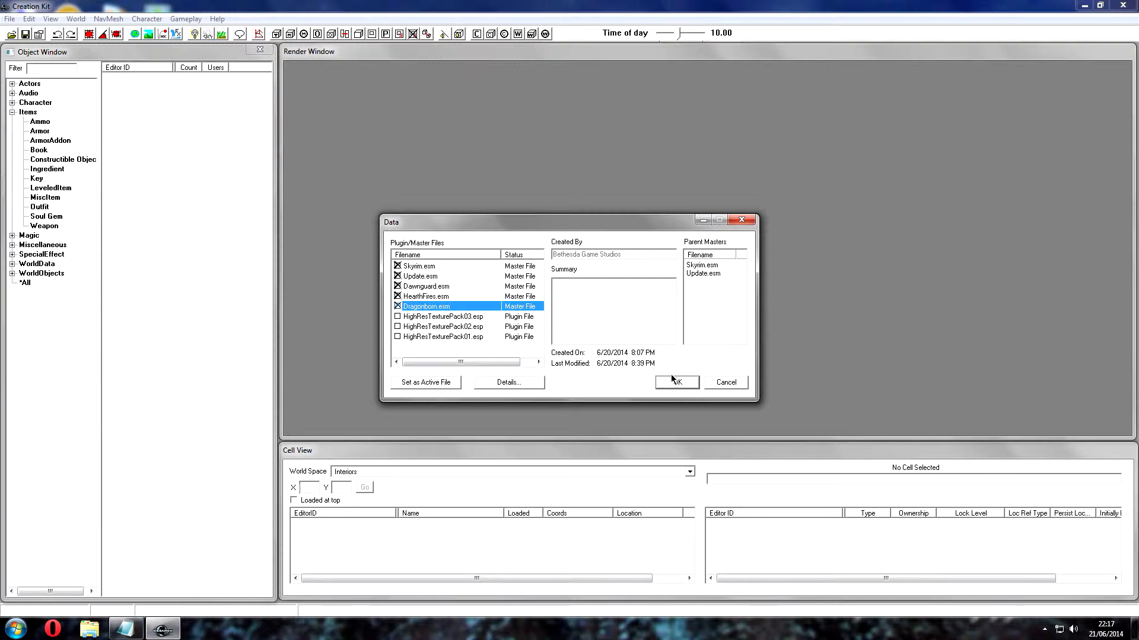
pyautogui.click(675, 382)
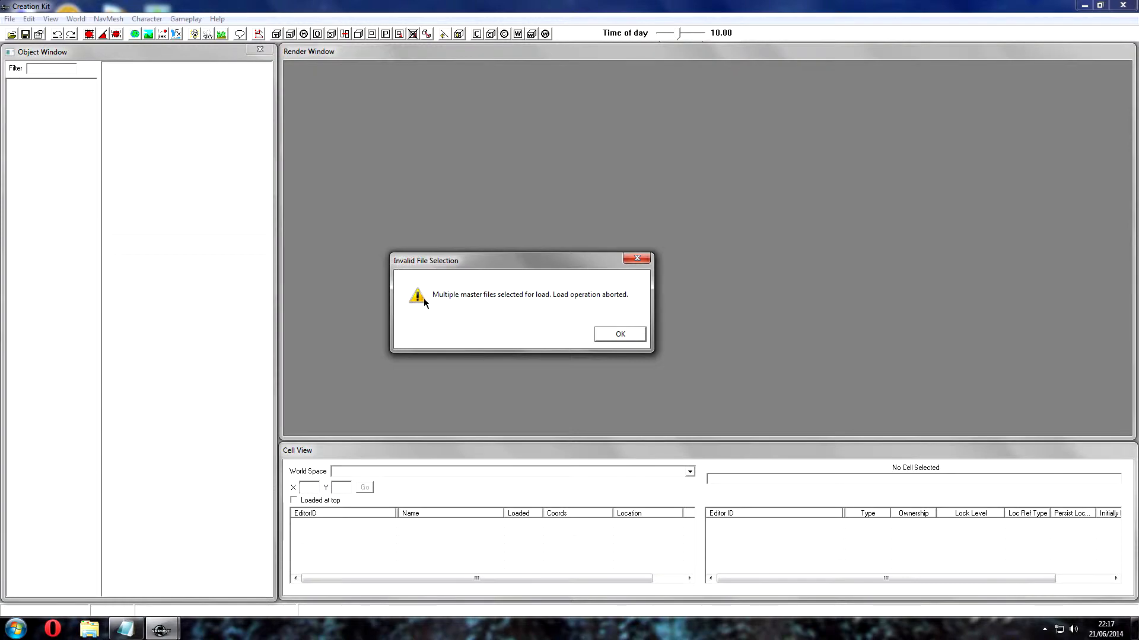
pyautogui.moveTo(444, 299)
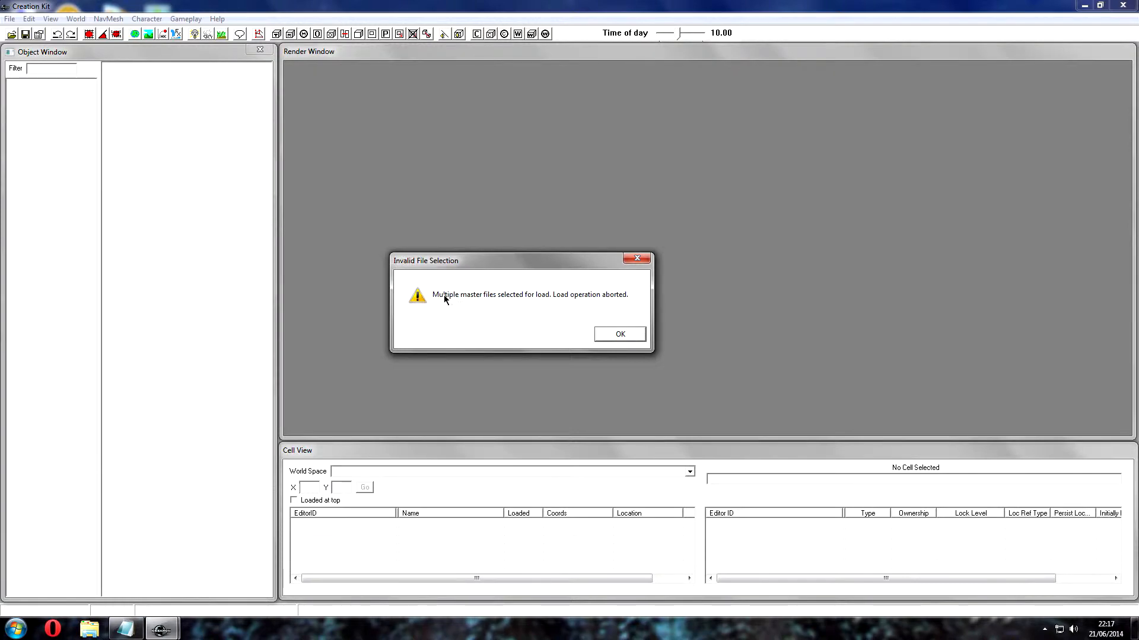
pyautogui.moveTo(516, 304)
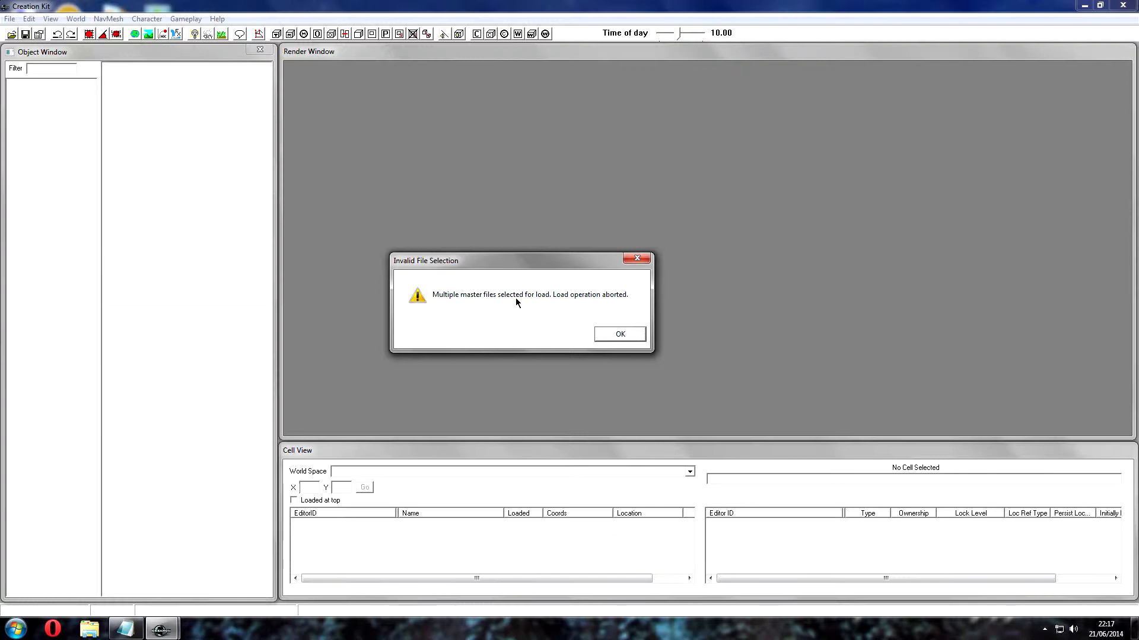
pyautogui.moveTo(592, 303)
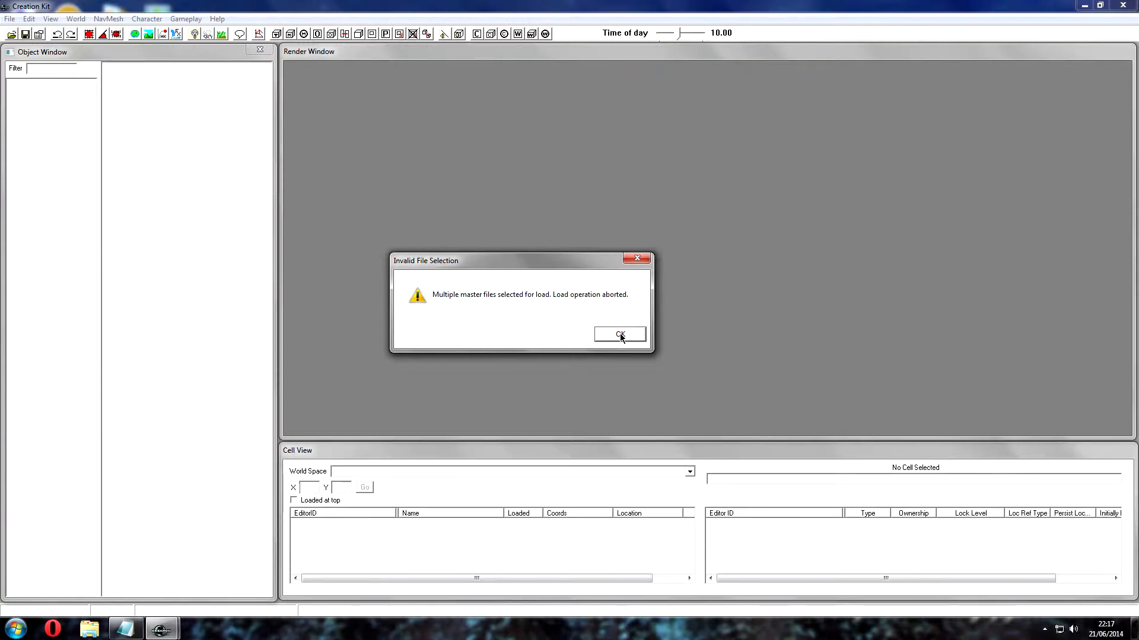
# Step: Dismiss the 'Invalid File Selection' multiple-master-files error
pyautogui.click(619, 334)
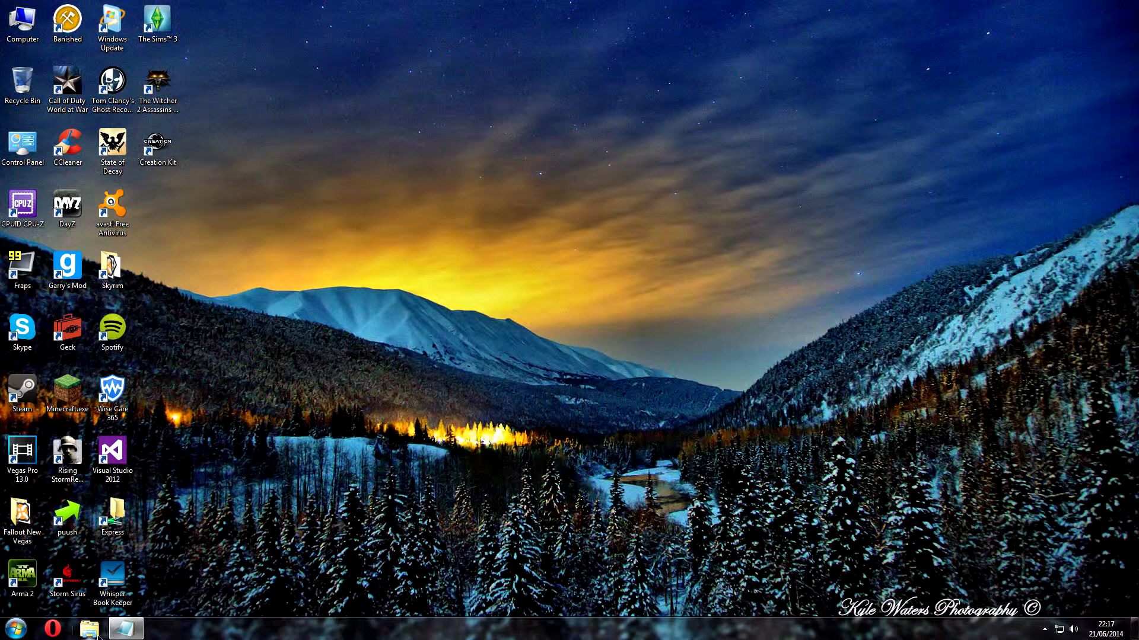
# Step: Browse Explorer to the D:\SteamLibrary\SteamApps\common\Skyrim folder
pyautogui.click(90, 628)
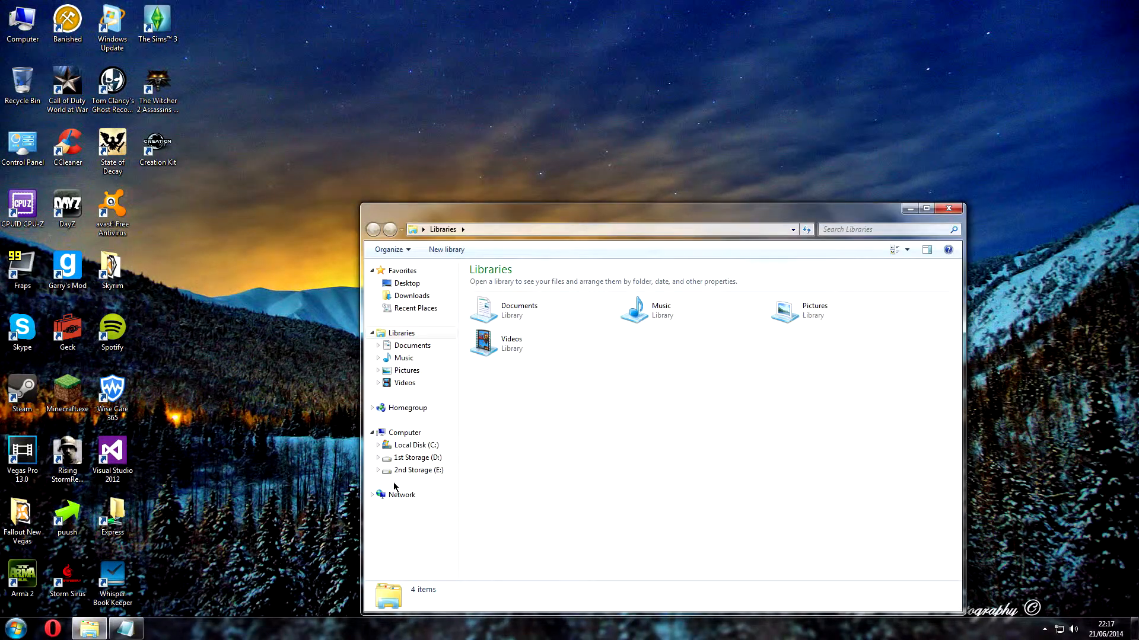
pyautogui.moveTo(909, 209)
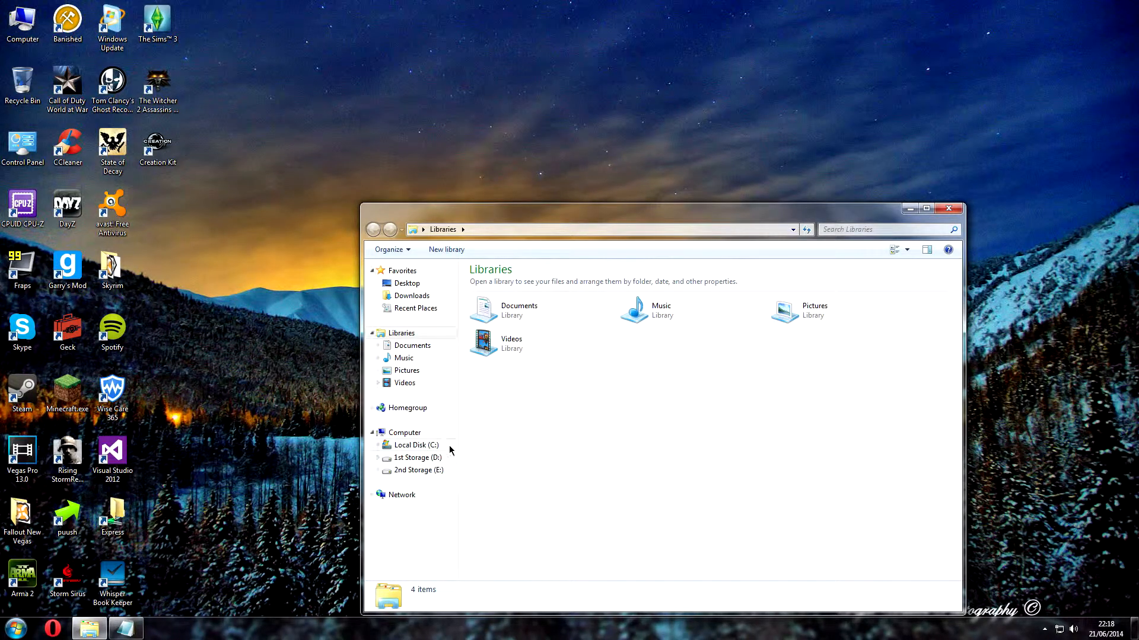
pyautogui.click(416, 446)
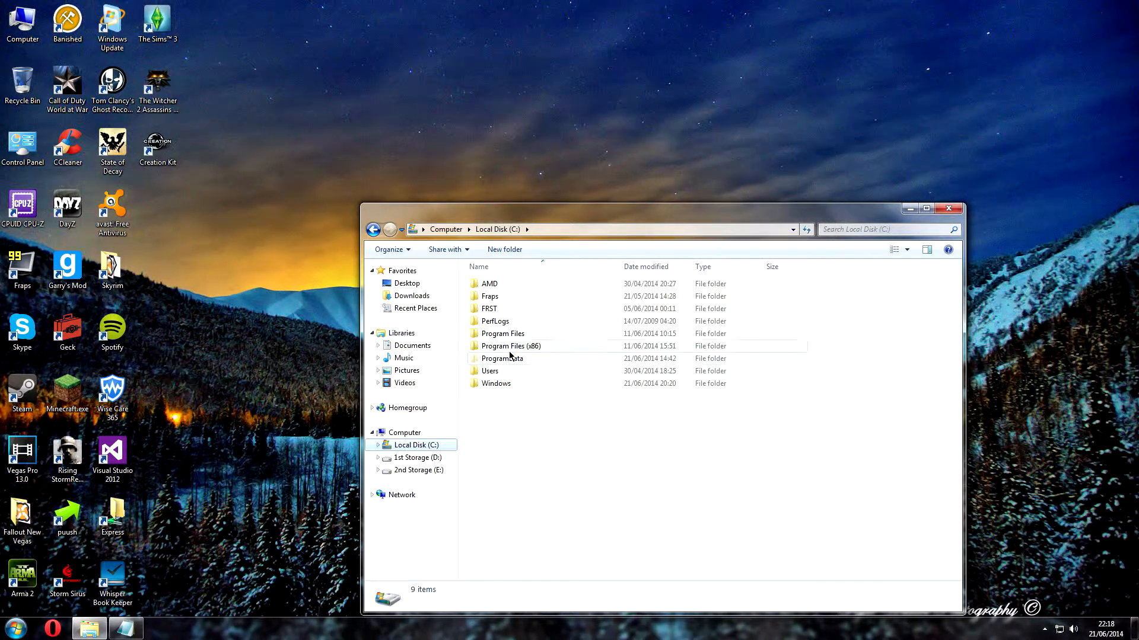
pyautogui.doubleClick(511, 345)
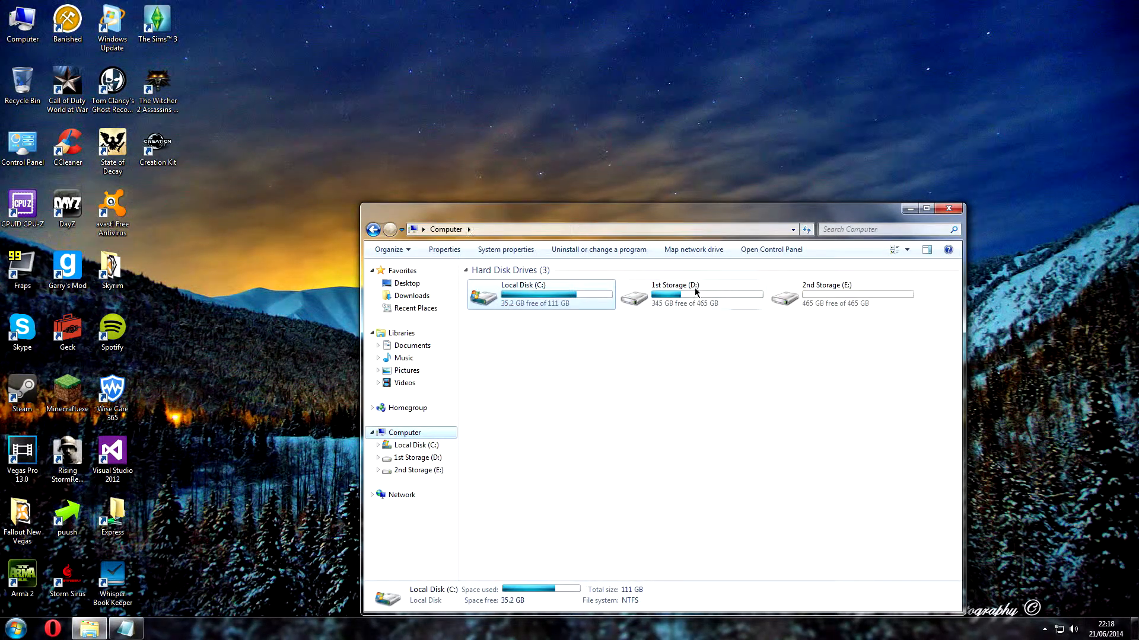
pyautogui.doubleClick(673, 295)
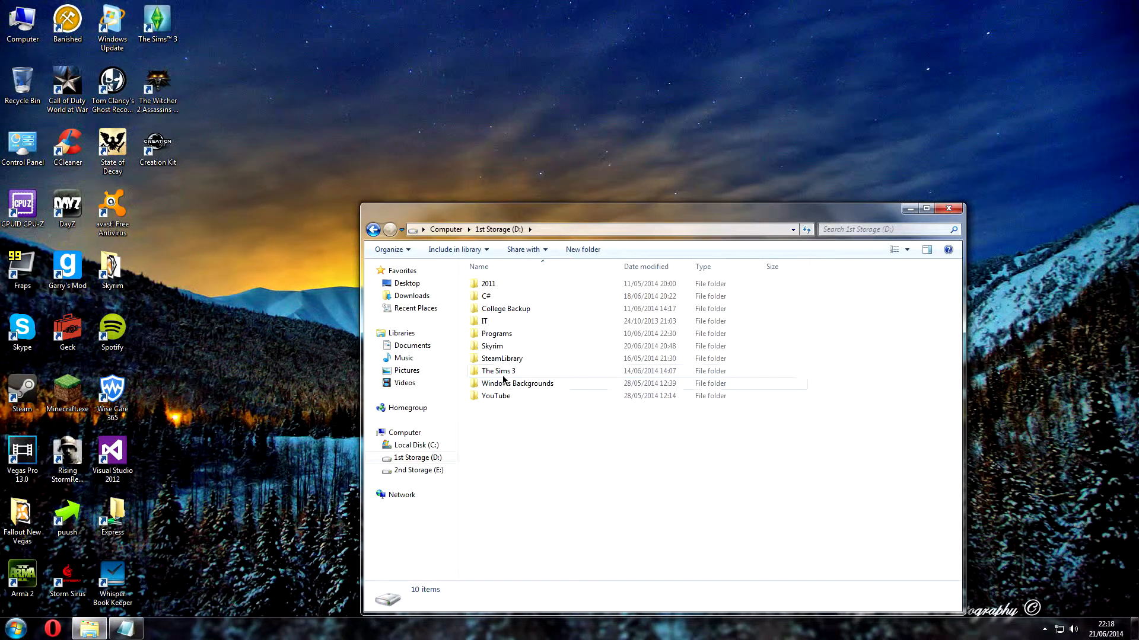
pyautogui.click(517, 383)
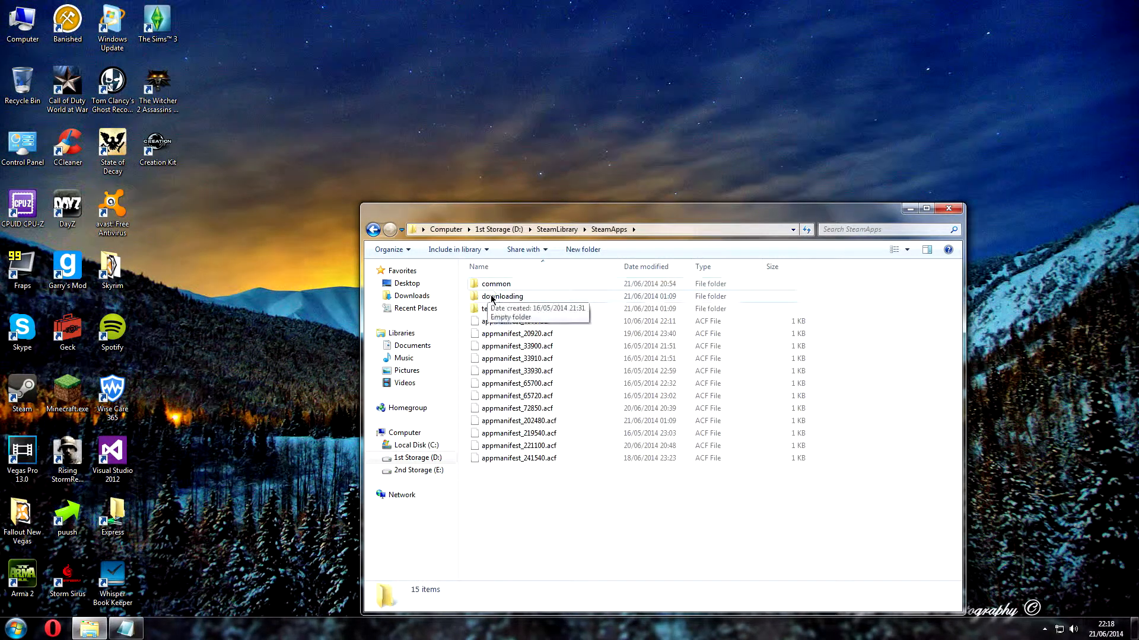
pyautogui.doubleClick(495, 283)
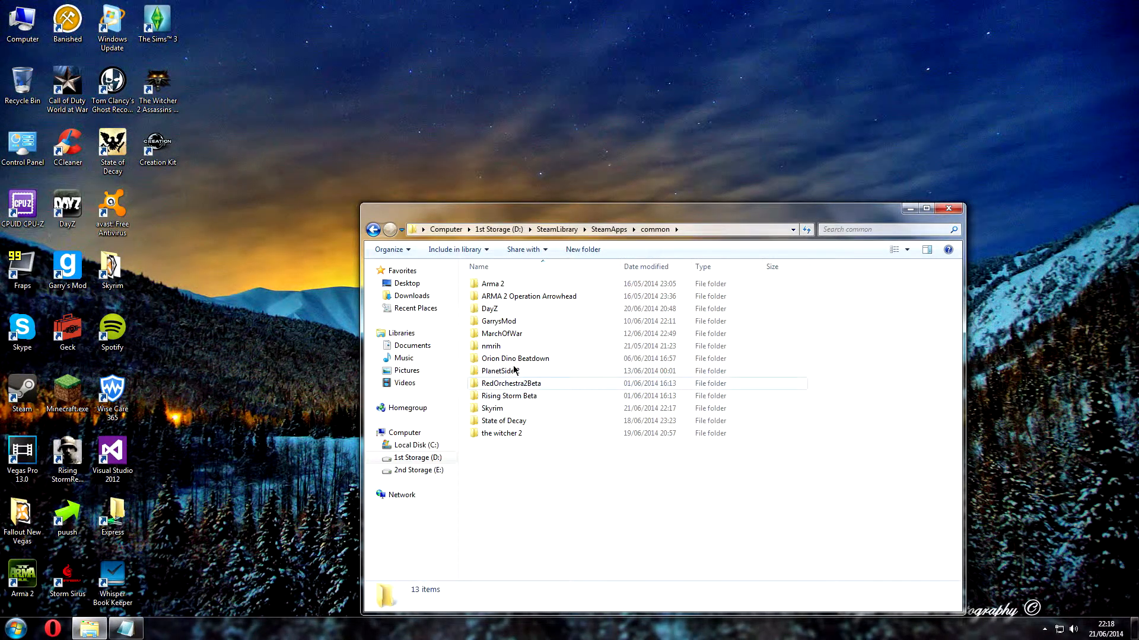
pyautogui.click(492, 408)
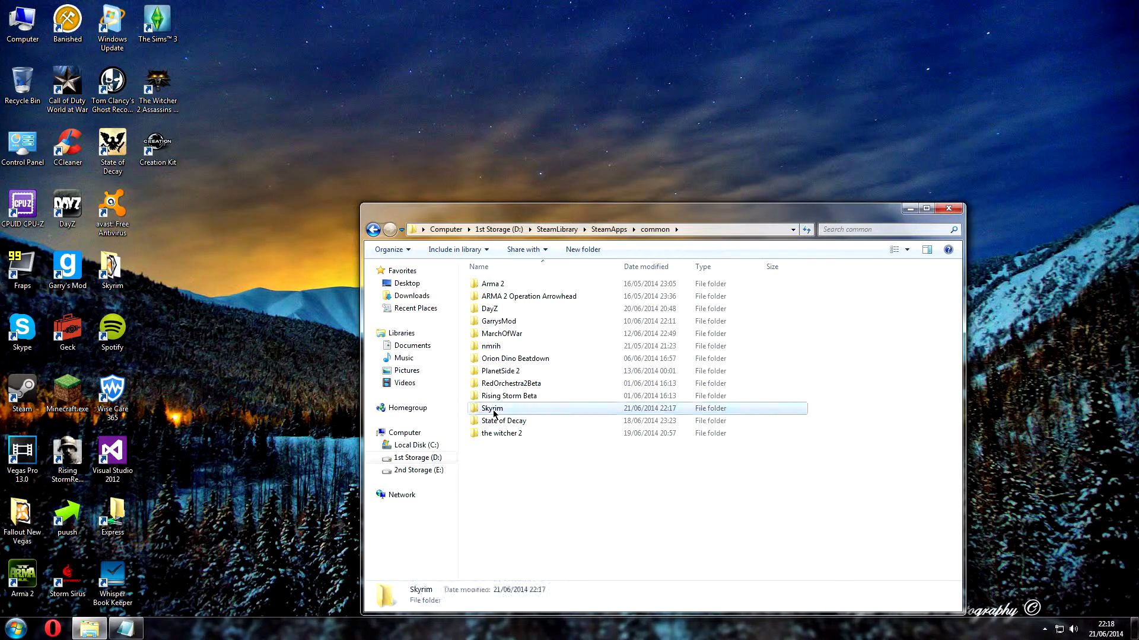
pyautogui.doubleClick(491, 408)
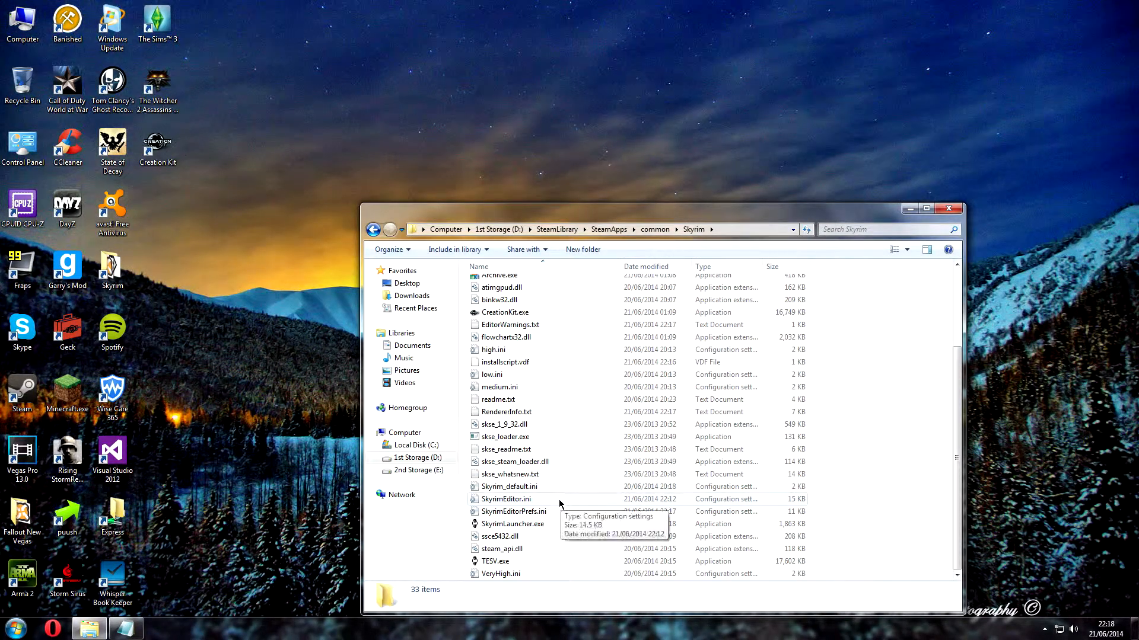
# Step: Show the Open with options (Notepad, WordPad) for SkyrimEditor.ini
pyautogui.click(506, 499)
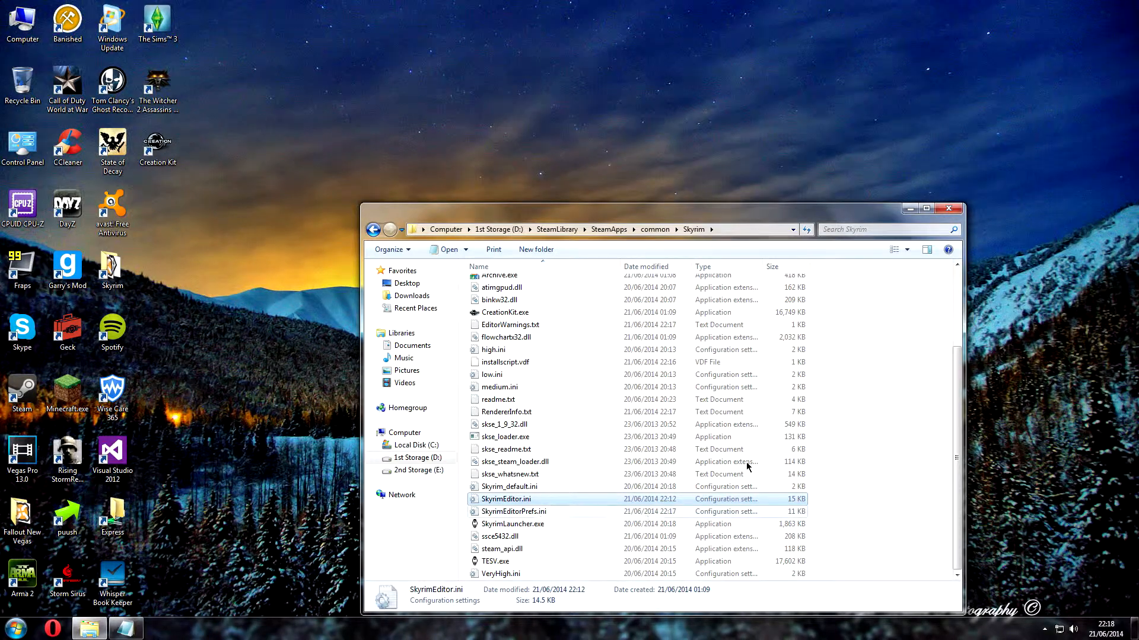
pyautogui.moveTo(506, 499)
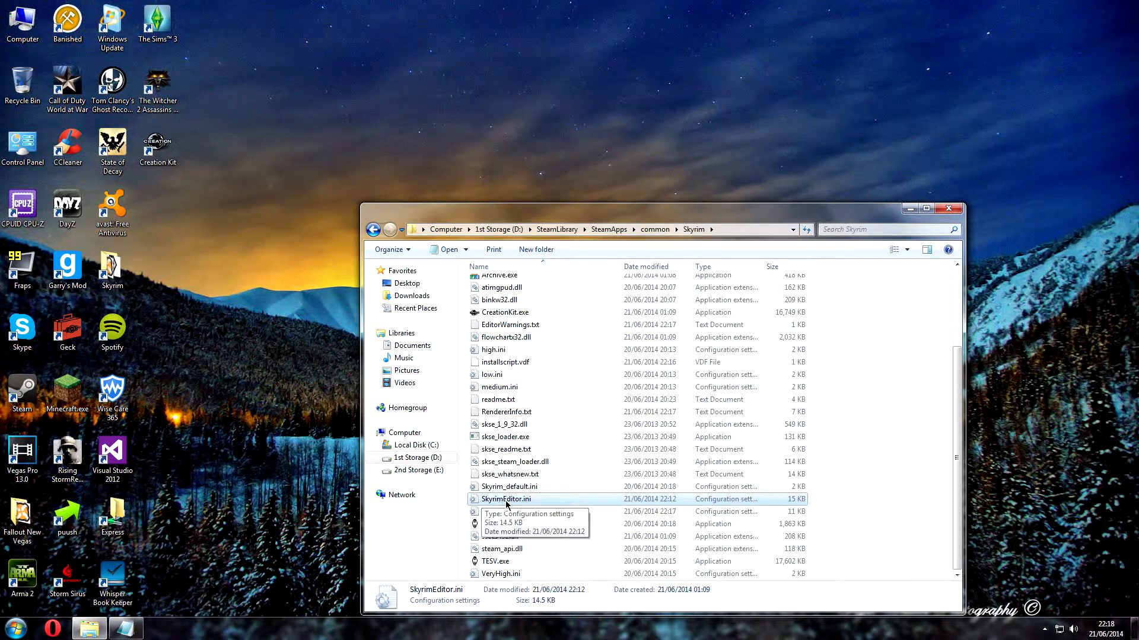
pyautogui.doubleClick(506, 498)
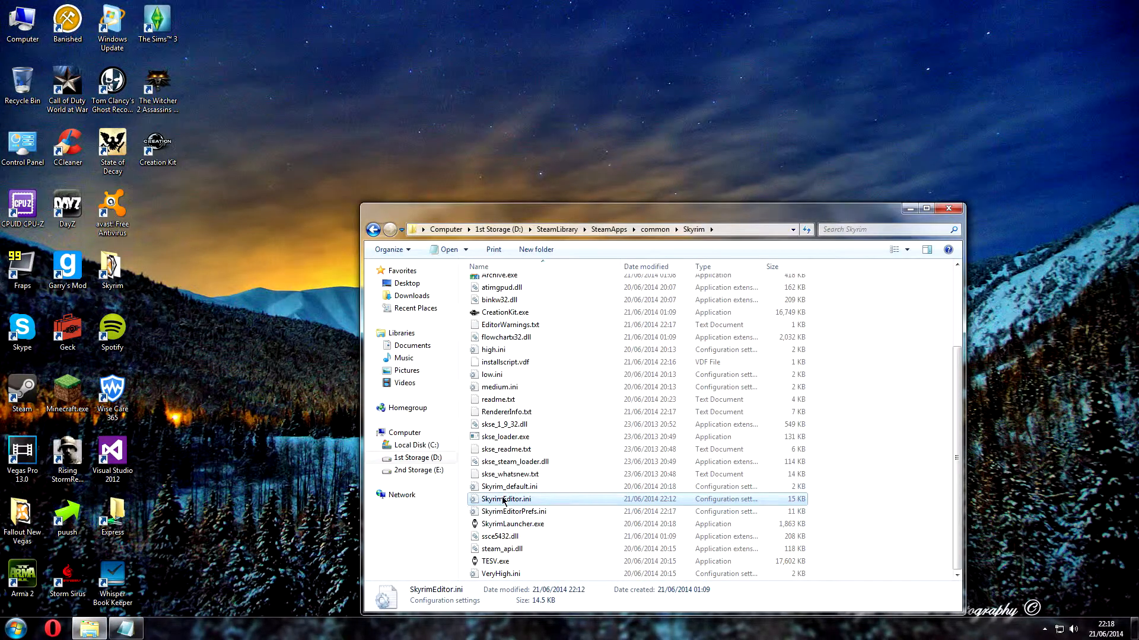
pyautogui.rightClick(505, 498)
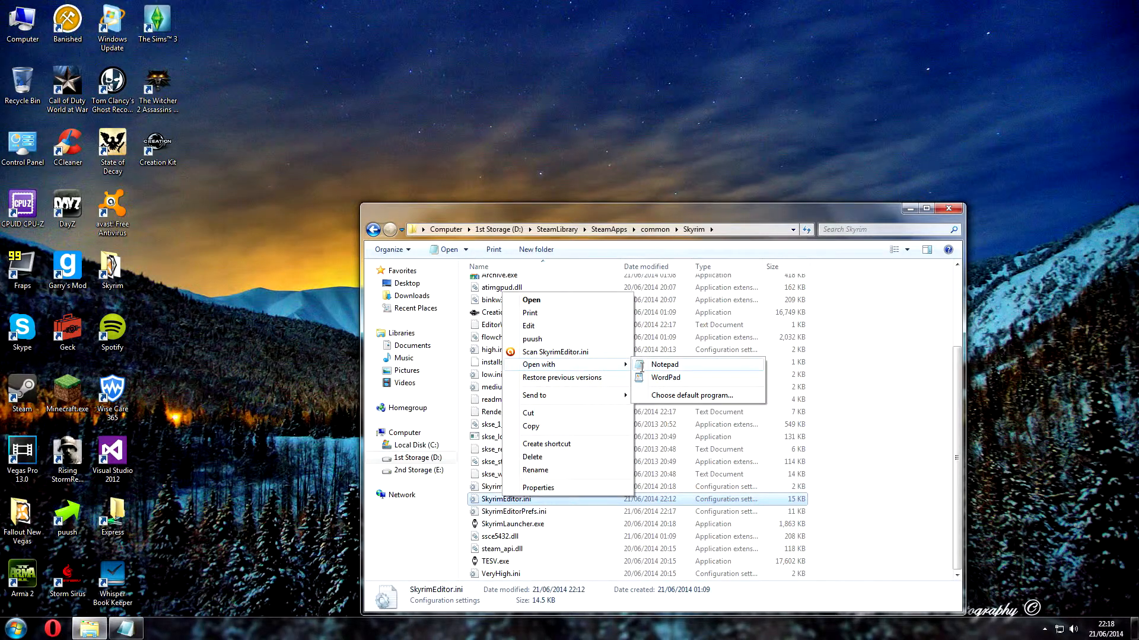
# Step: Open SkyrimEditor.ini in Notepad, add bAllowMultipleMasterLoads=1, and close it
pyautogui.click(664, 364)
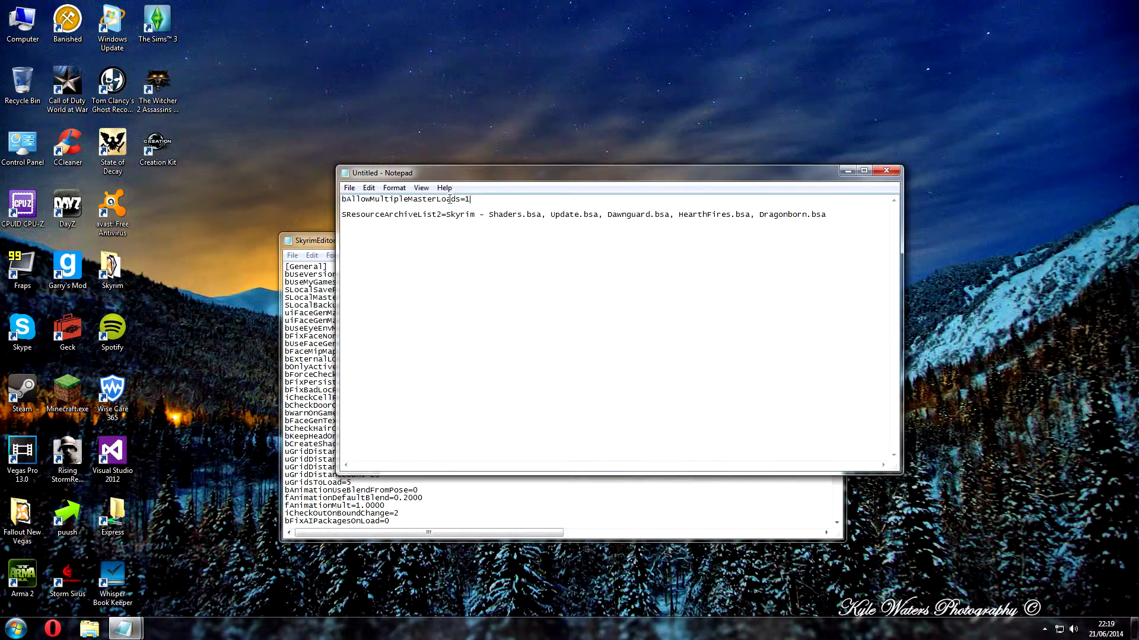
pyautogui.tripleClick(405, 199)
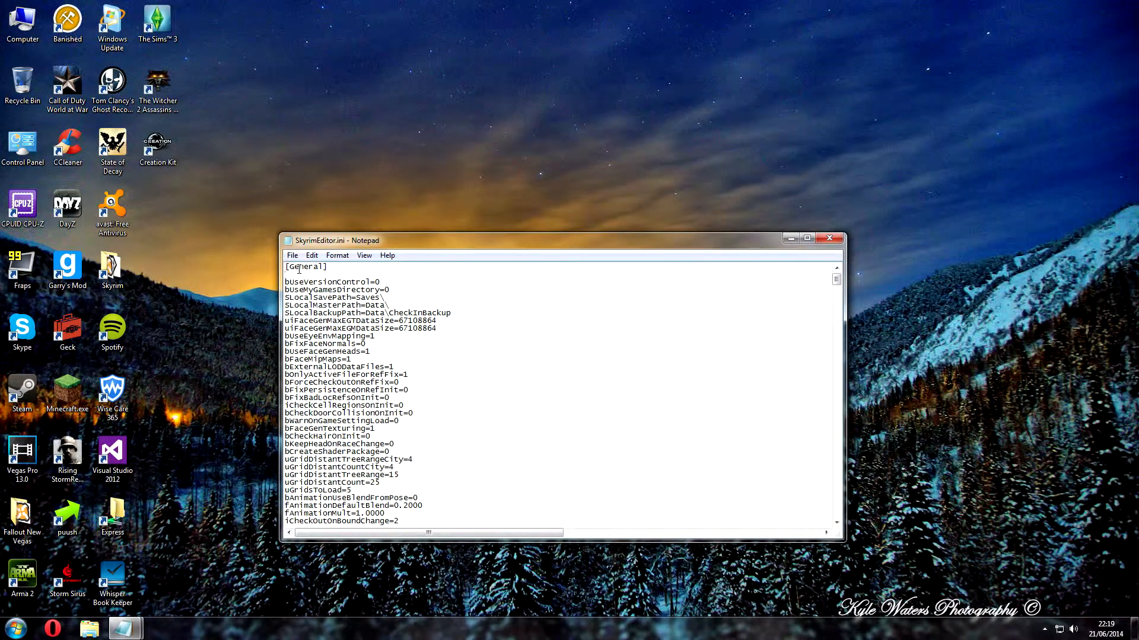
pyautogui.write('bAllowMultipleMasterLoads=1')
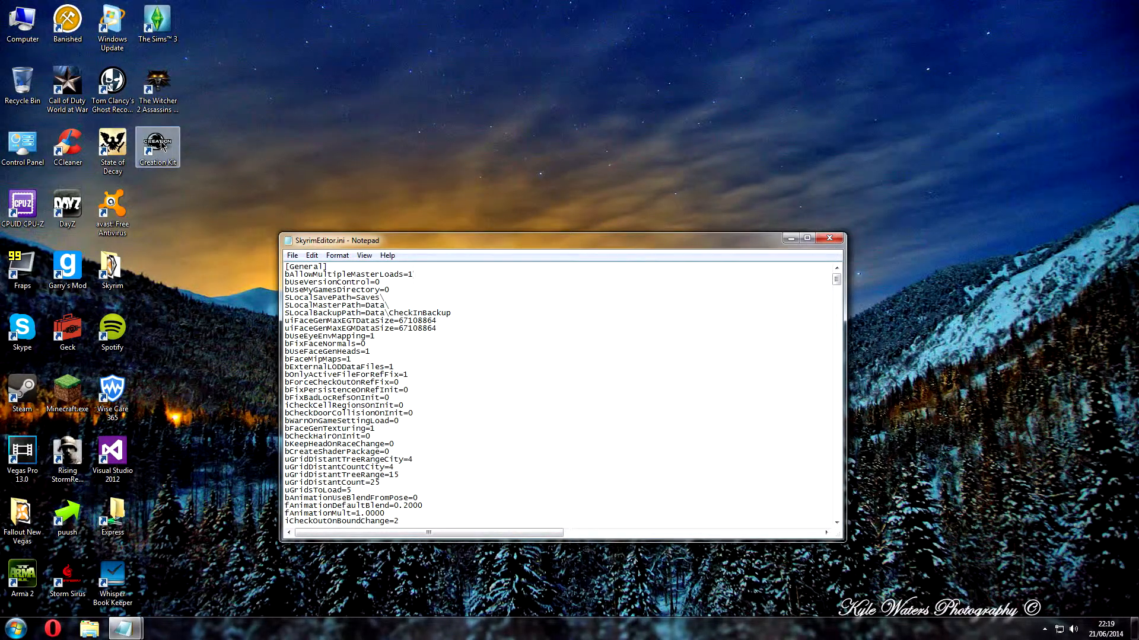
pyautogui.click(394, 274)
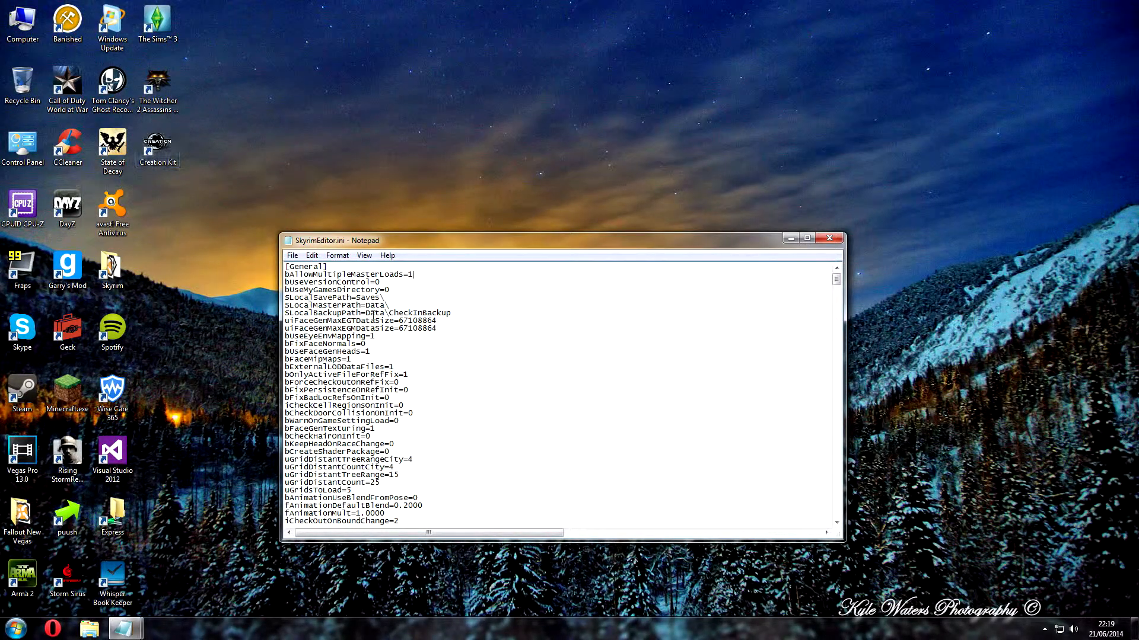
pyautogui.moveTo(213, 217)
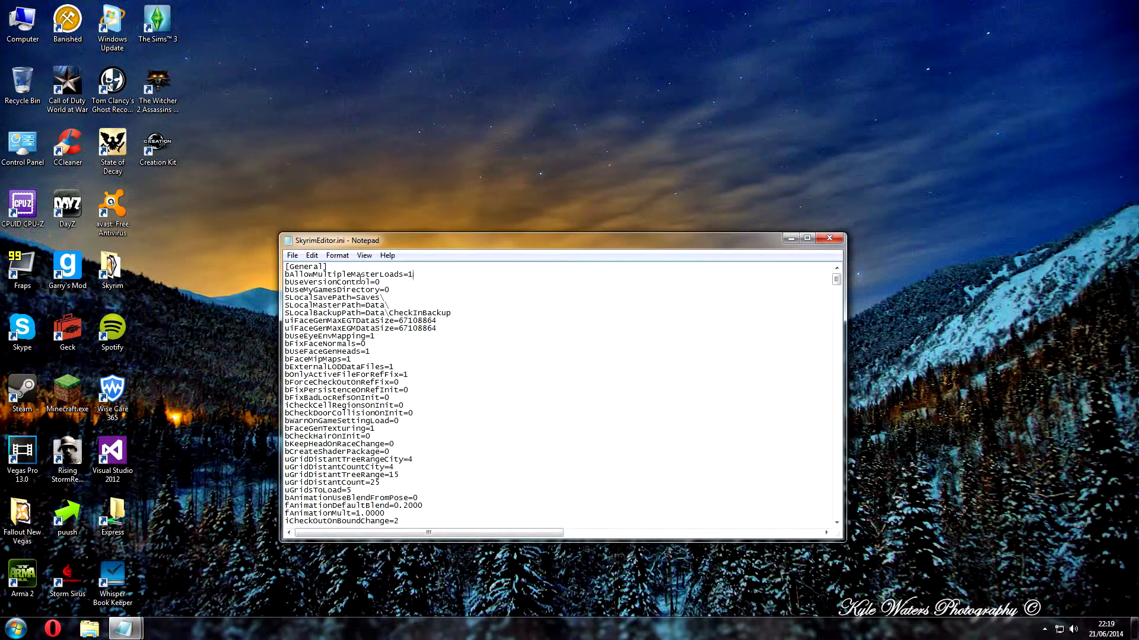
pyautogui.click(292, 255)
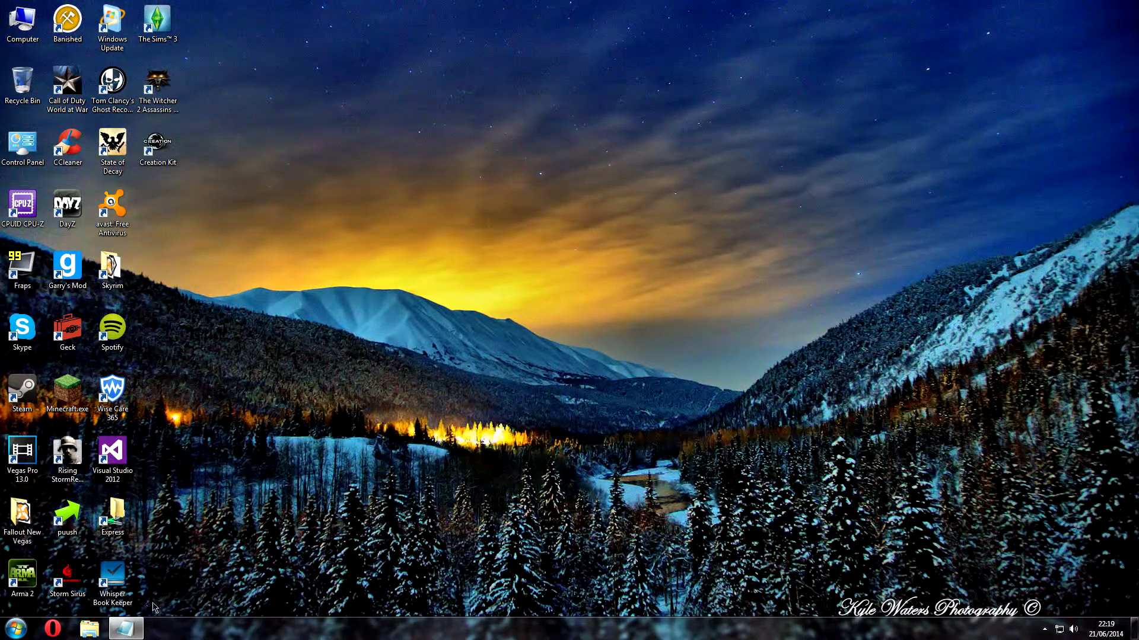
# Step: Relaunch Creation Kit, load the ticked masters, and abort at the strings-file assertion
pyautogui.click(125, 628)
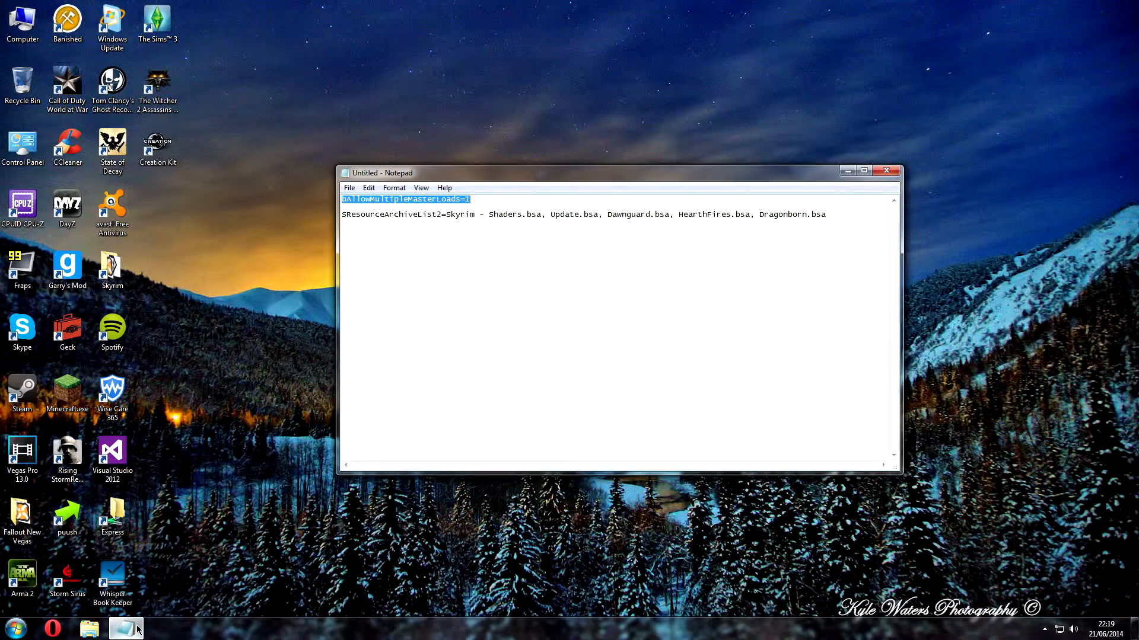
pyautogui.doubleClick(157, 146)
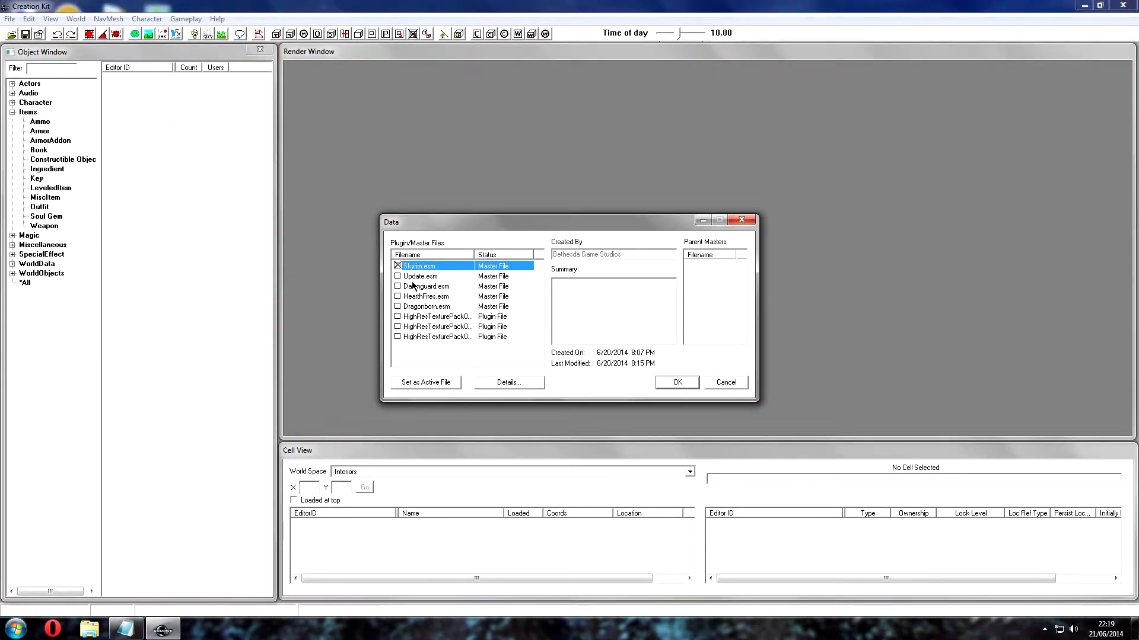
pyautogui.click(397, 296)
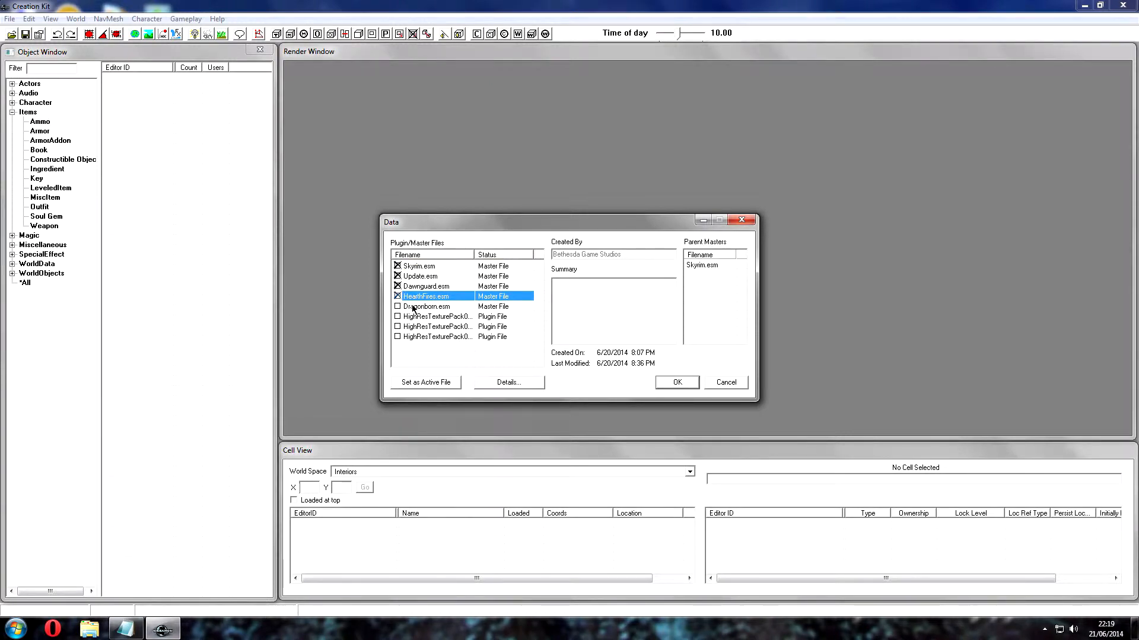
pyautogui.click(676, 382)
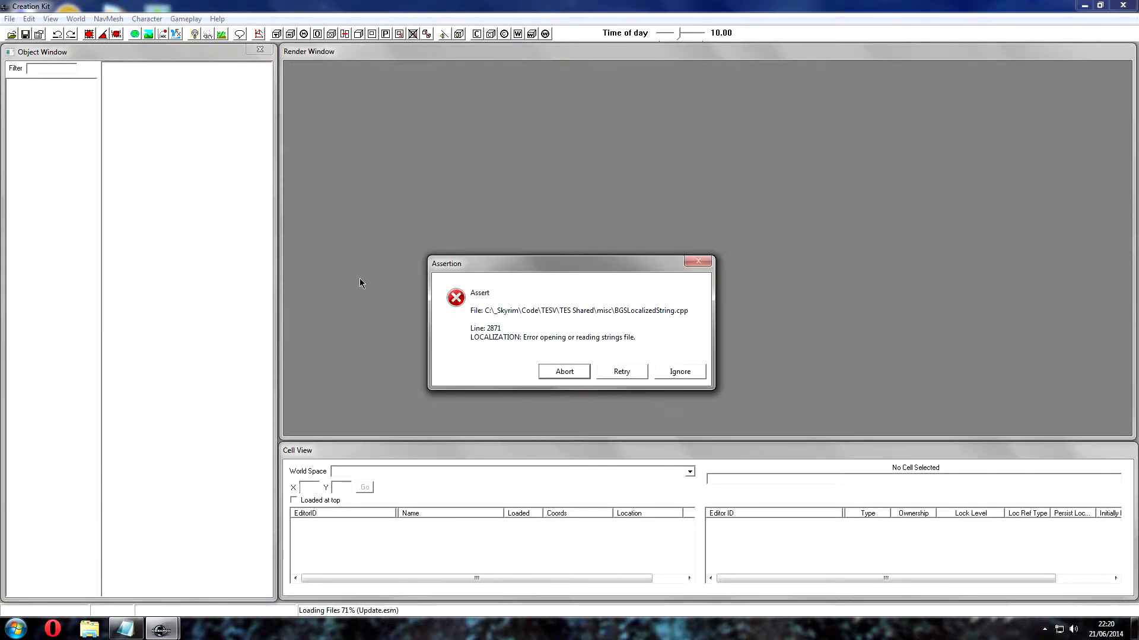
pyautogui.moveTo(525, 336)
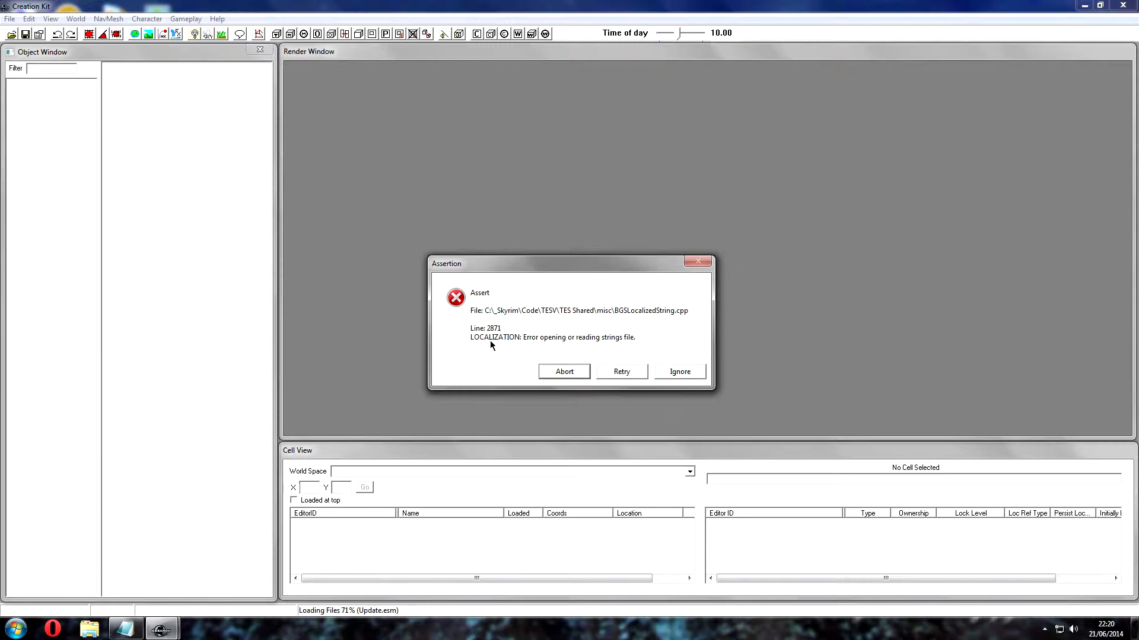
pyautogui.moveTo(588, 350)
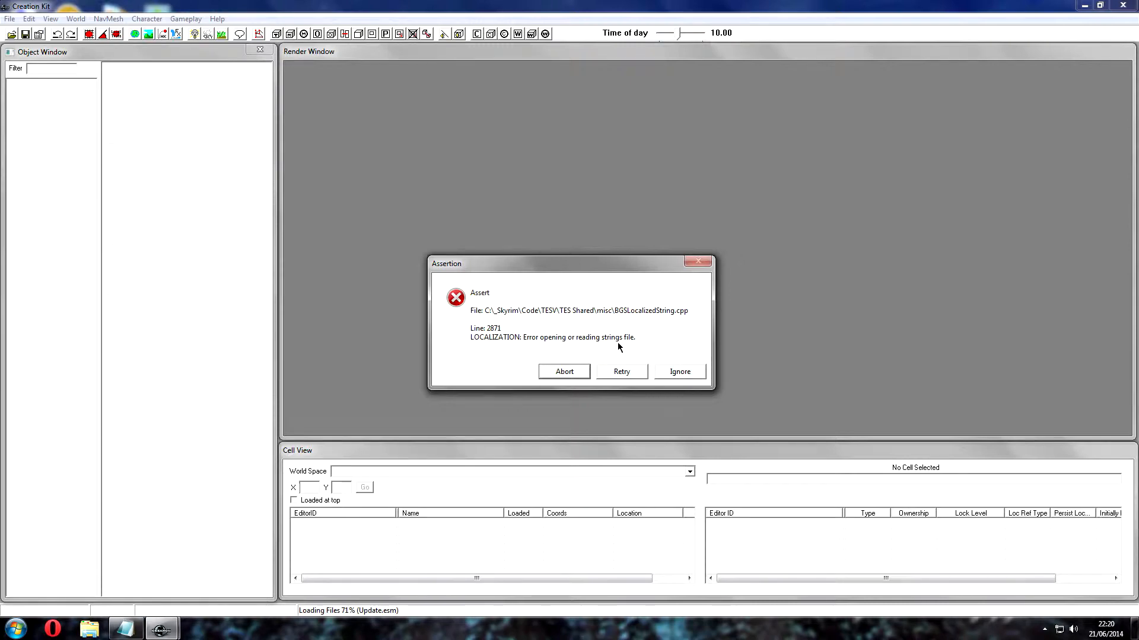
pyautogui.moveTo(551, 317)
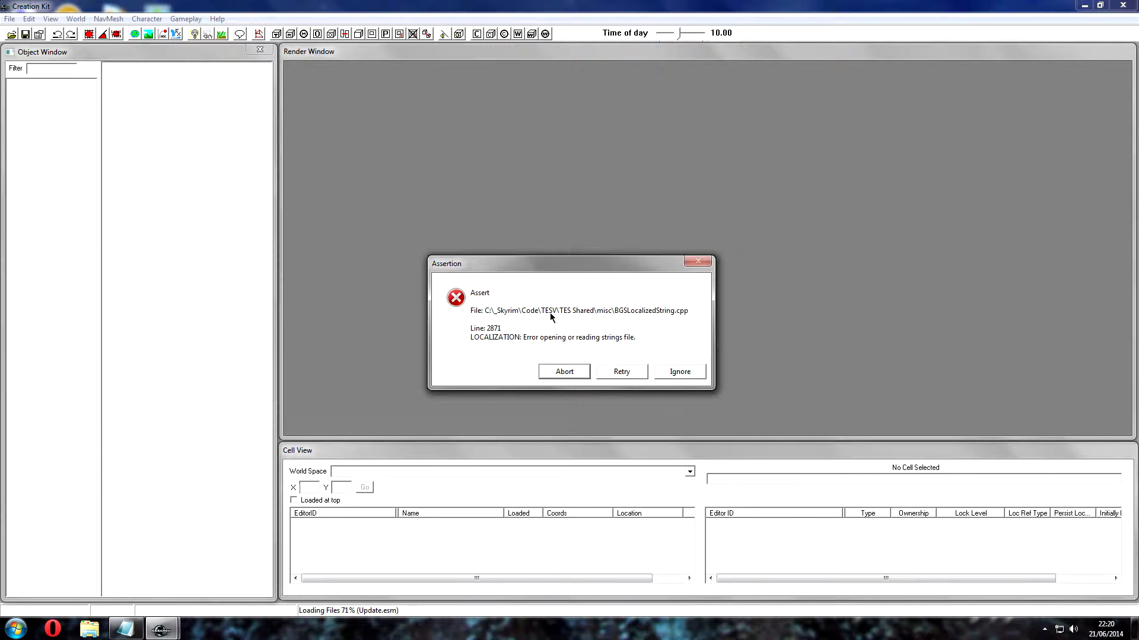
pyautogui.moveTo(577, 368)
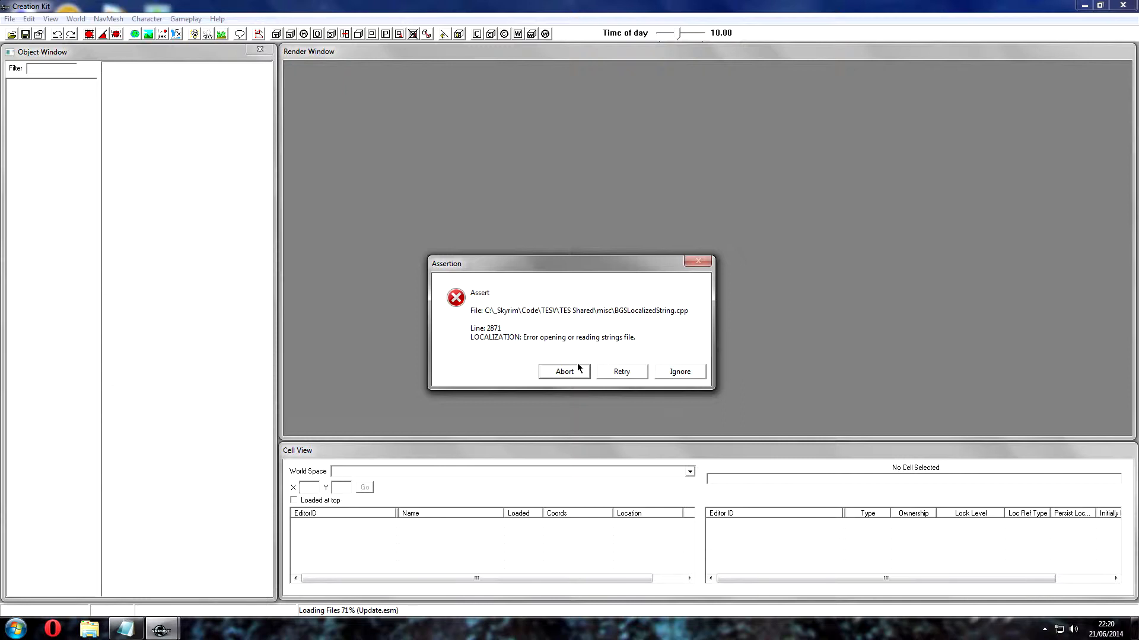
pyautogui.click(680, 371)
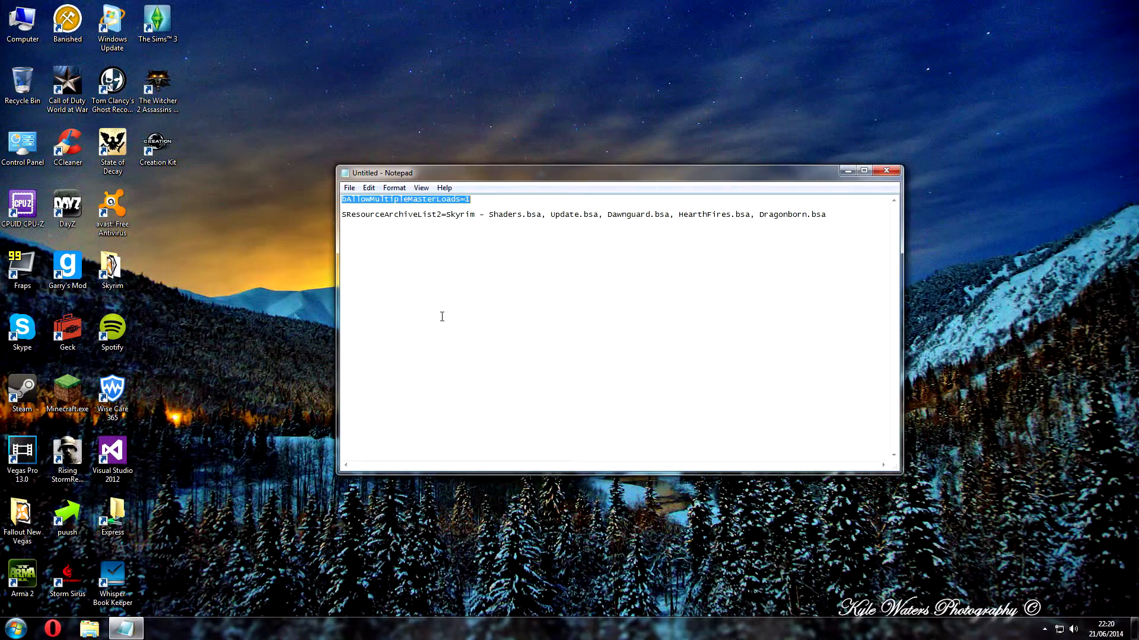
pyautogui.moveTo(549, 214); pyautogui.dragTo(824, 214)
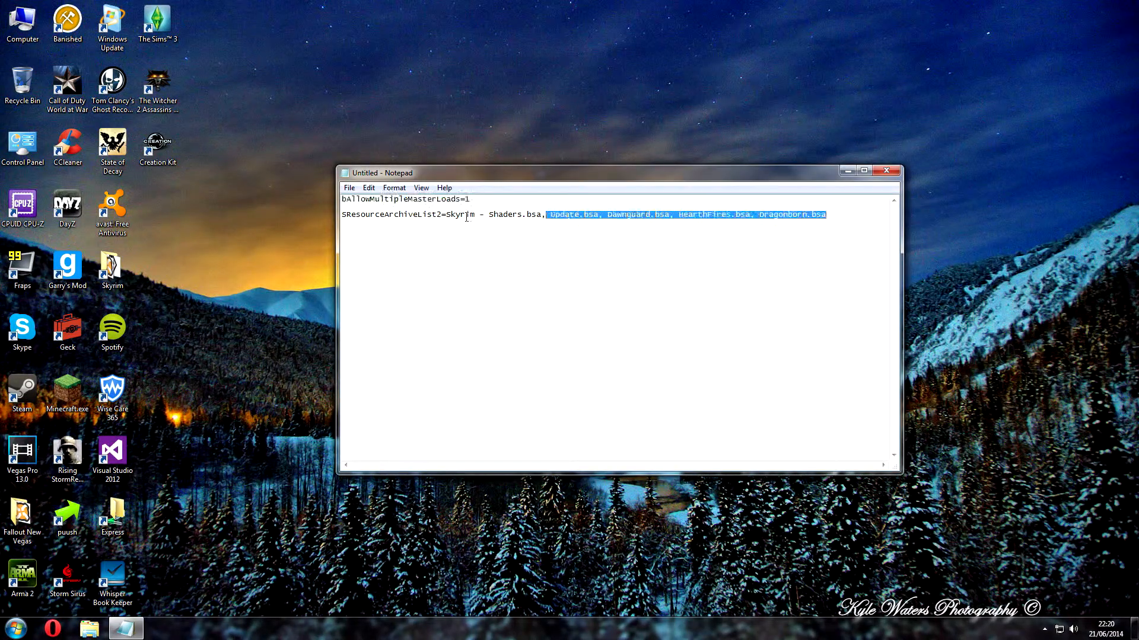
pyautogui.rightClick(469, 214)
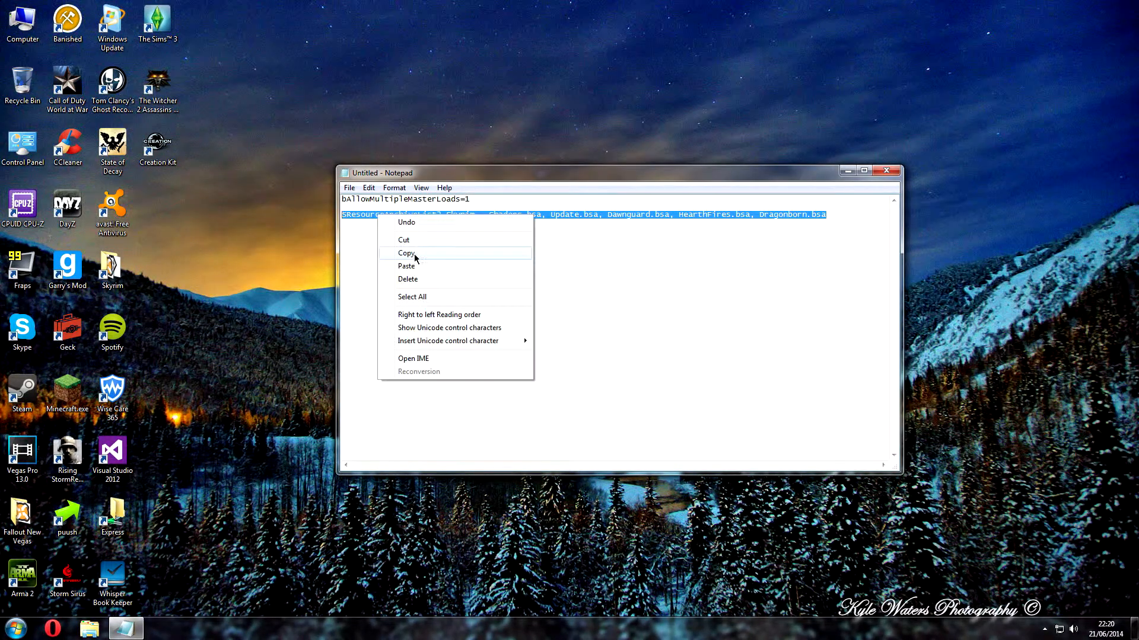
pyautogui.click(406, 252)
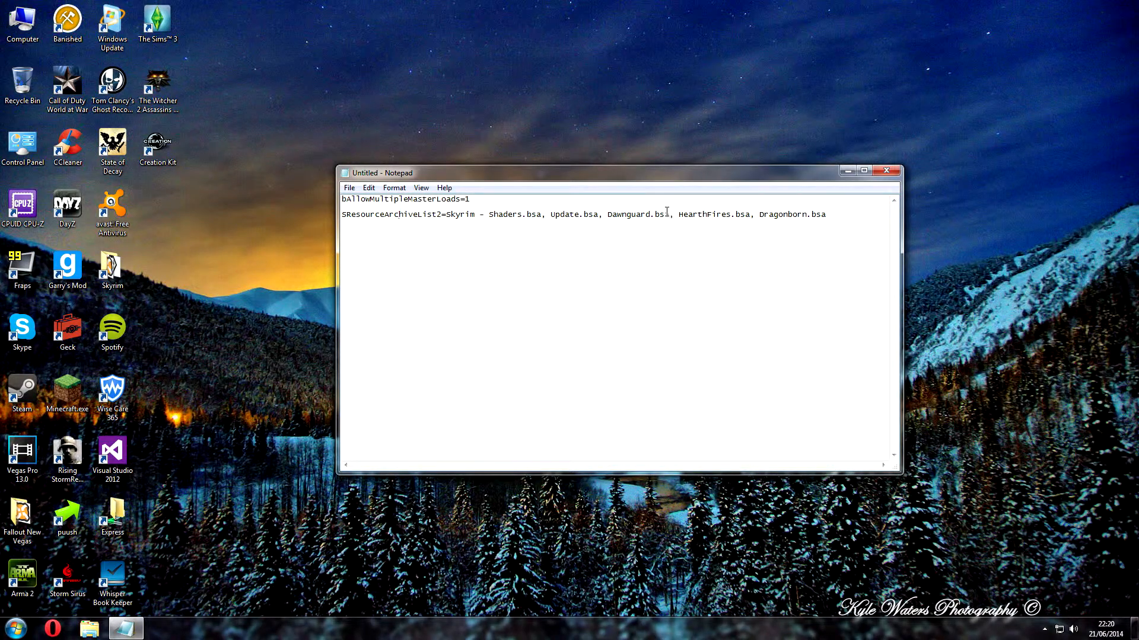
pyautogui.doubleClick(637, 214)
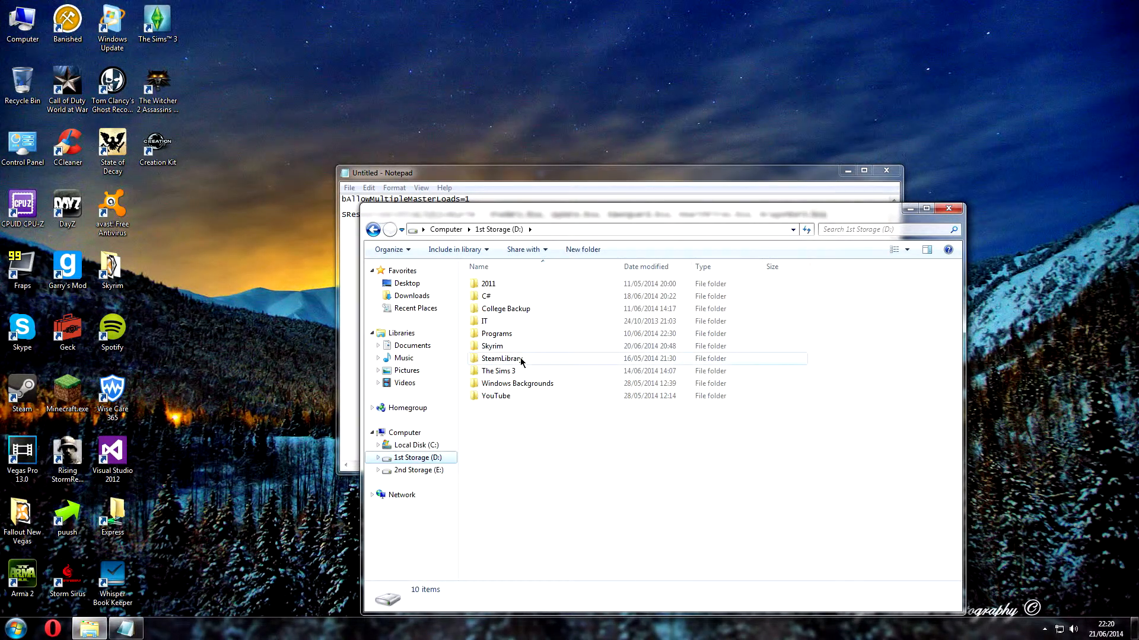
# Step: Browse SteamLibrary to the Skyrim folder and open SkyrimEditor.ini with Notepad
pyautogui.doubleClick(501, 358)
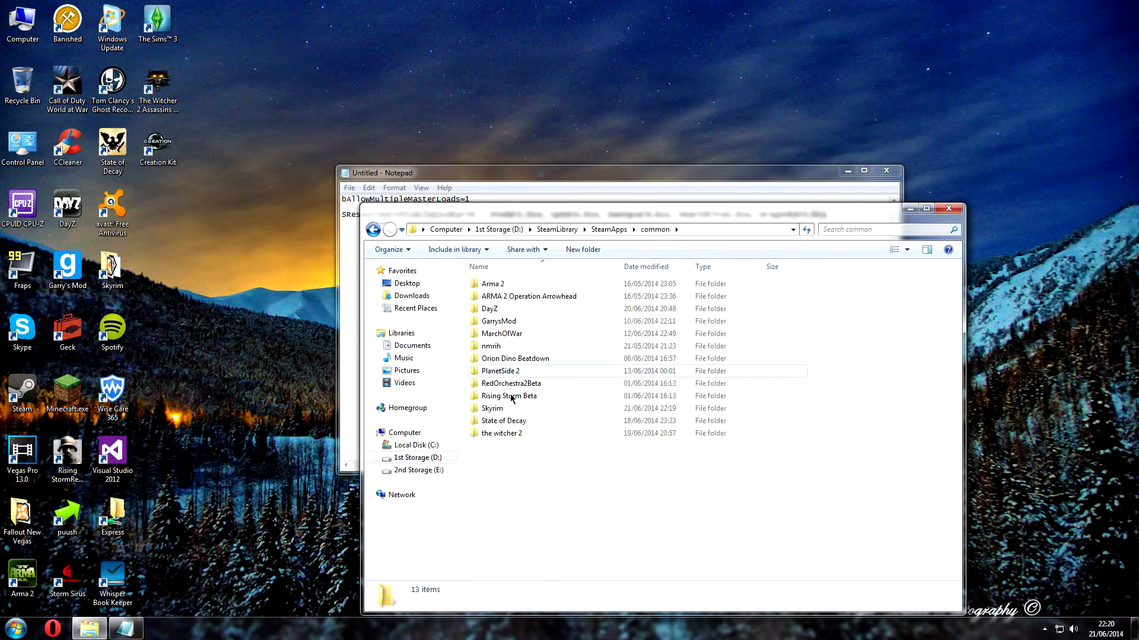
pyautogui.doubleClick(492, 408)
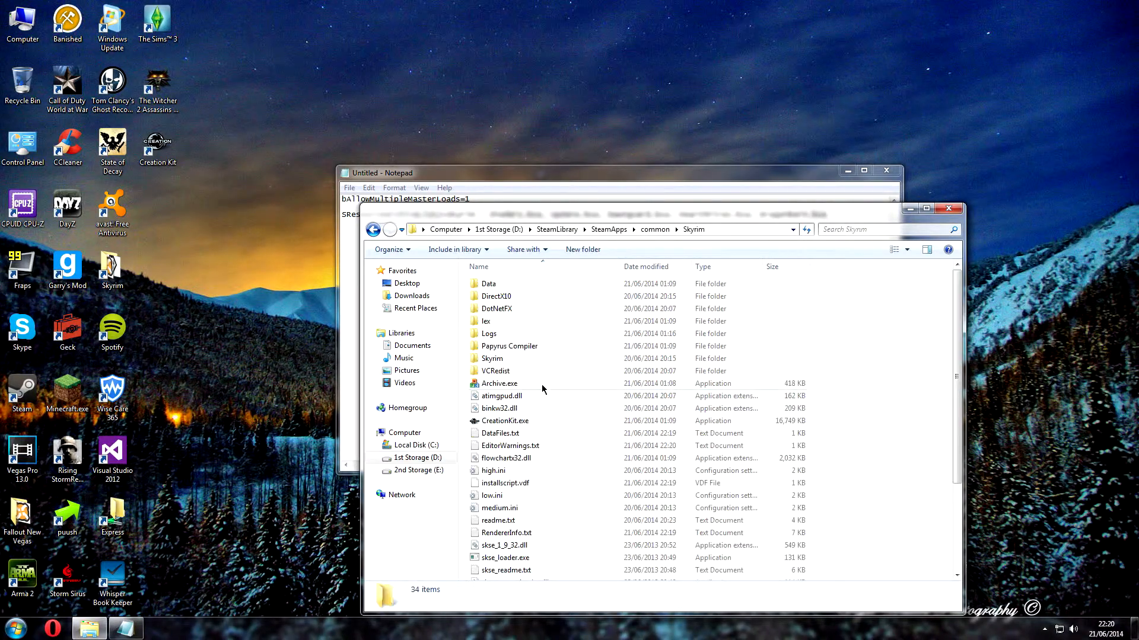
pyautogui.scroll(-3)
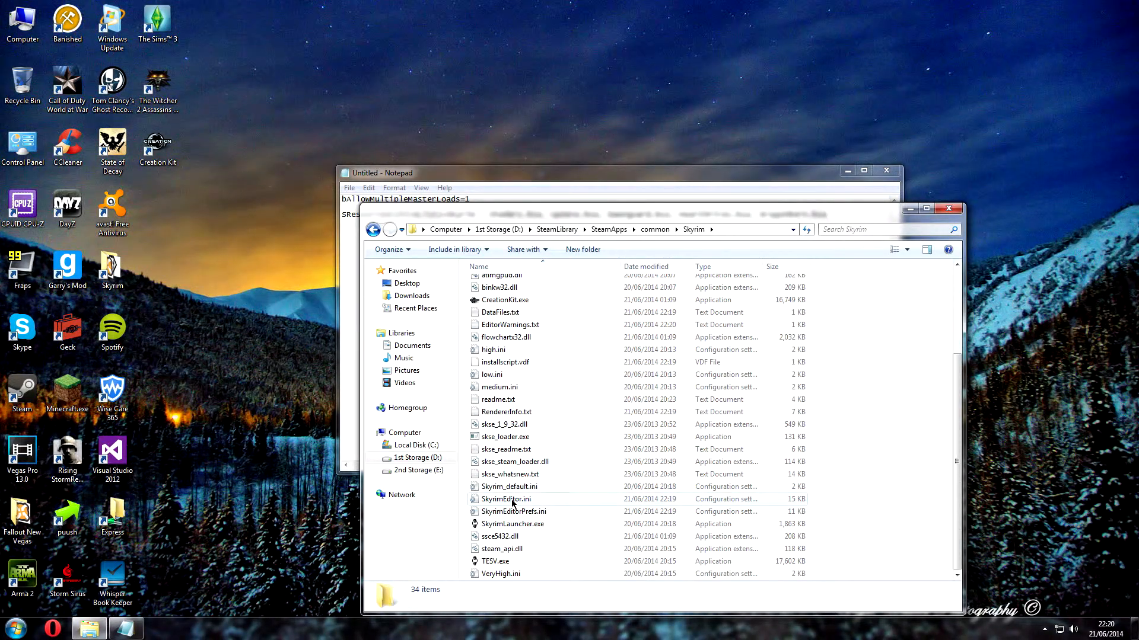
pyautogui.rightClick(505, 499)
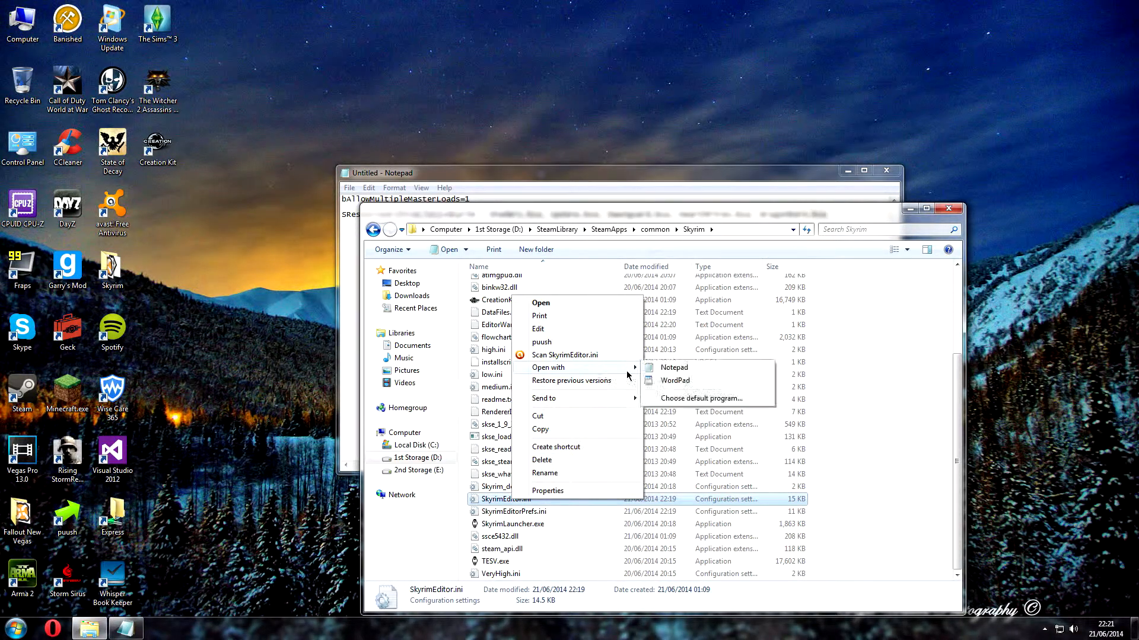
pyautogui.click(673, 366)
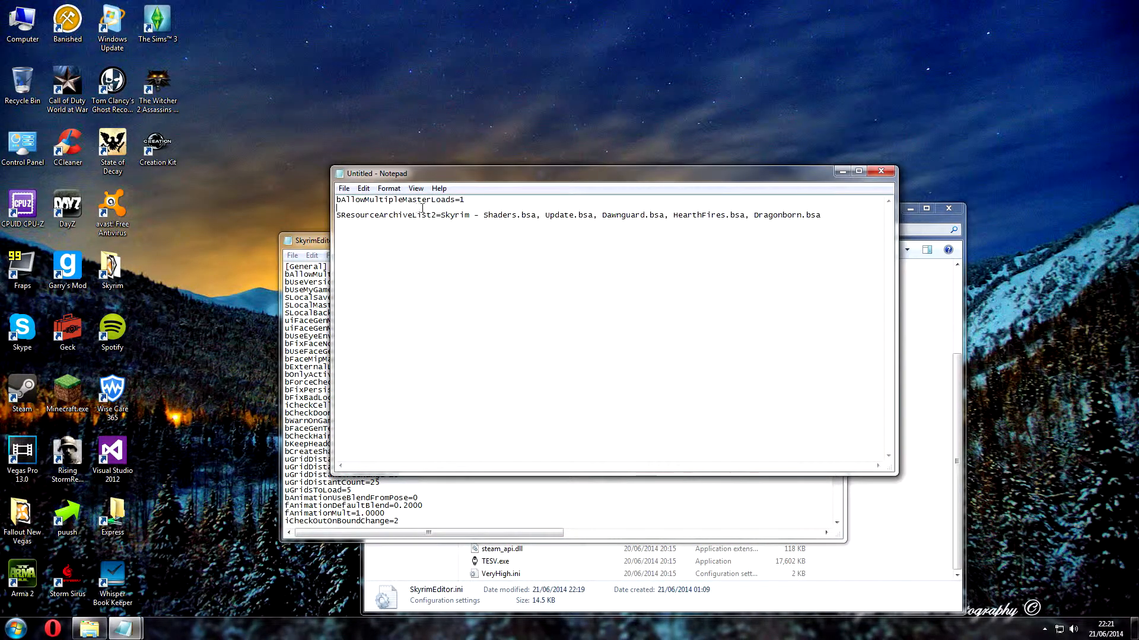
# Step: Find the SResourceArchiveList2= line in SkyrimEditor.ini
pyautogui.doubleClick(388, 215)
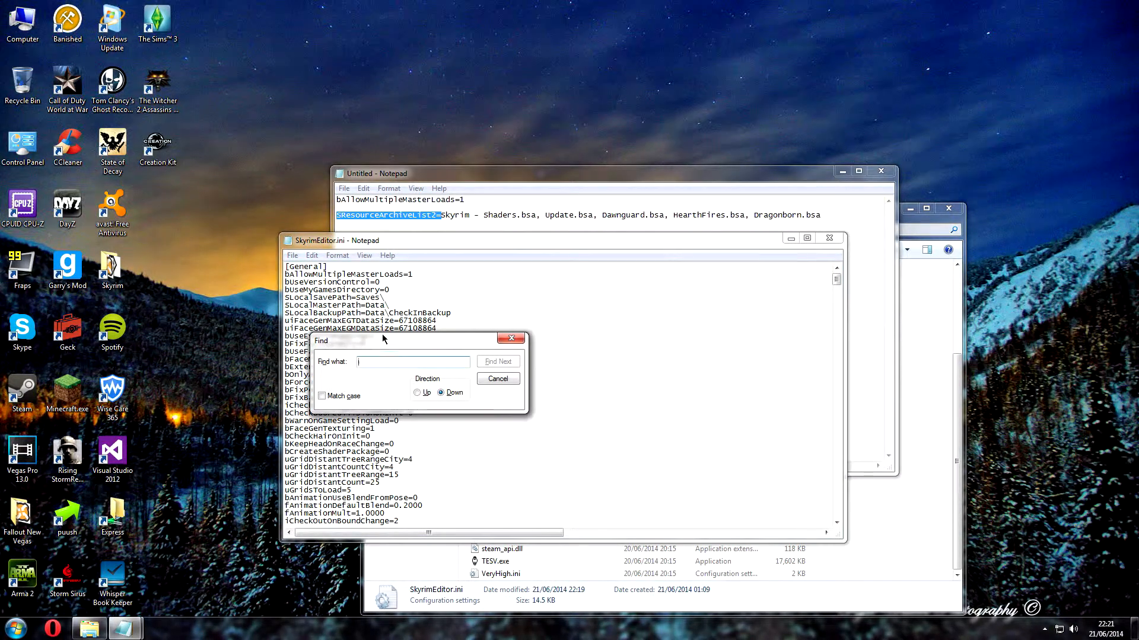
pyautogui.write('SResourceArchiveList2=')
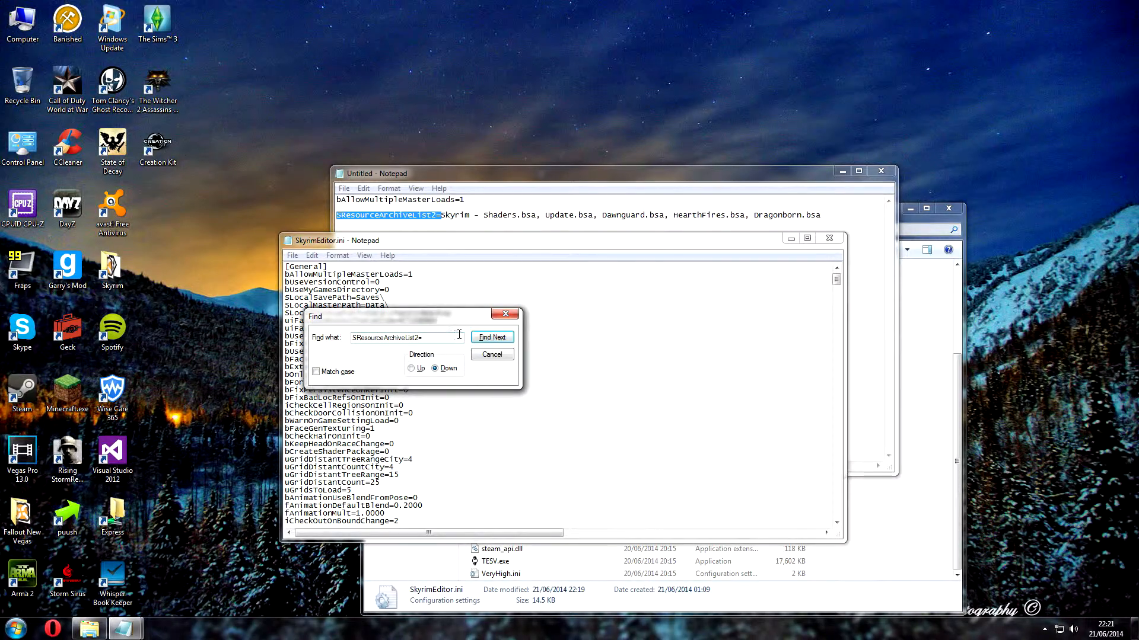
pyautogui.click(491, 336)
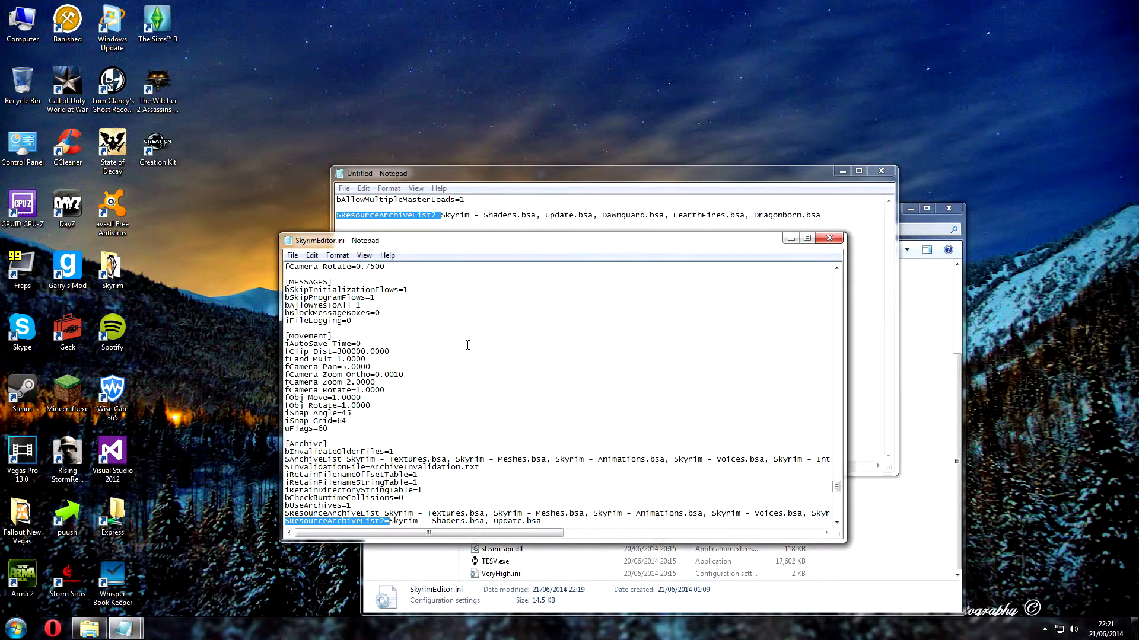
pyautogui.scroll(-3)
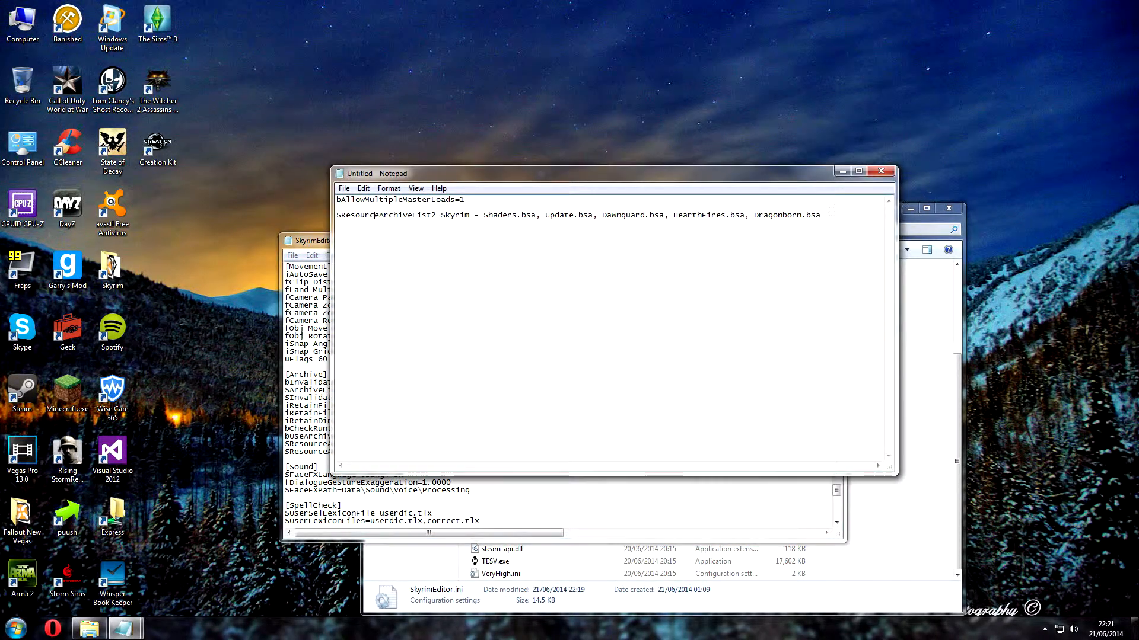
# Step: Append ', Dawnguard.bsa, HearthFires.bsa, Dragonborn.bsa' to the line, then save and close
pyautogui.doubleClick(811, 214)
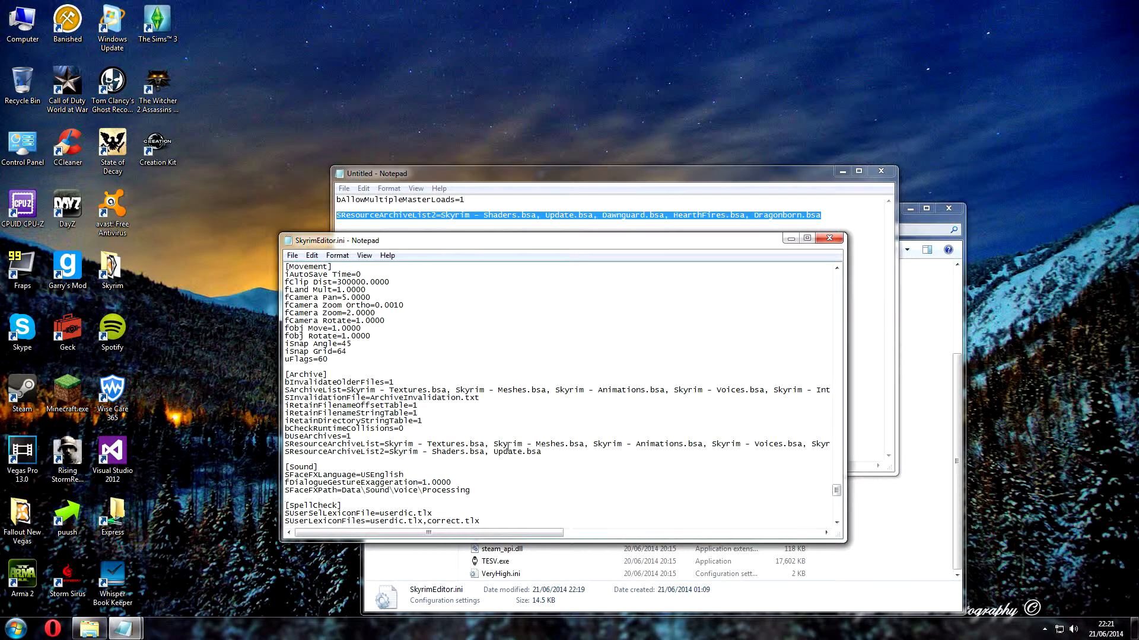
pyautogui.write(', Dawnguard.bsa, HearthFires.bsa, Dragonborn.bsa')
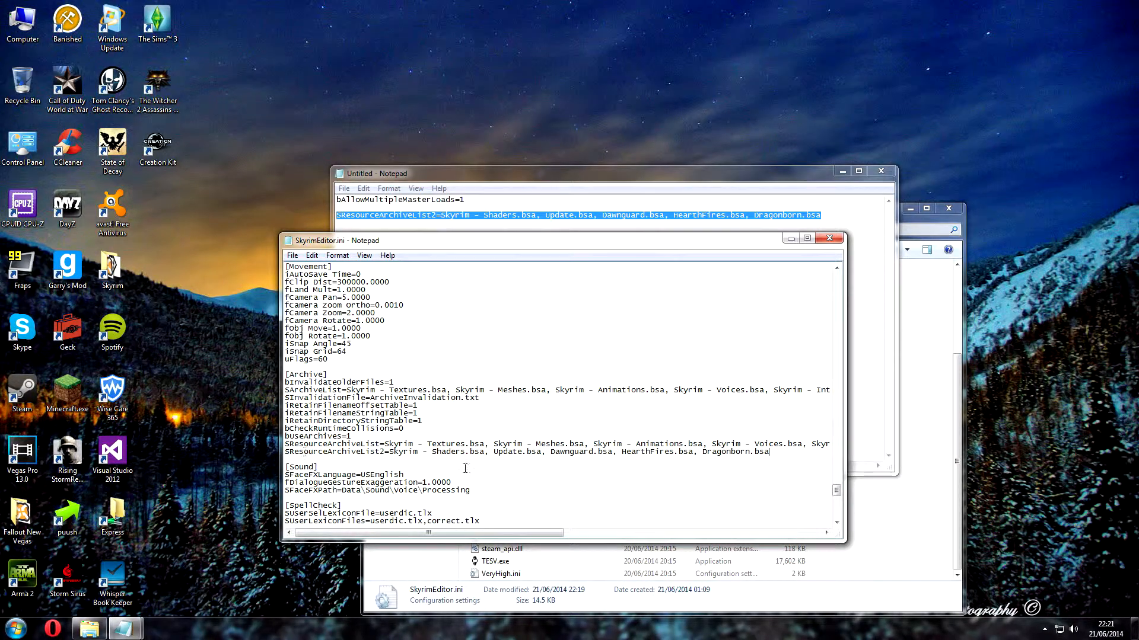
pyautogui.moveTo(767, 440)
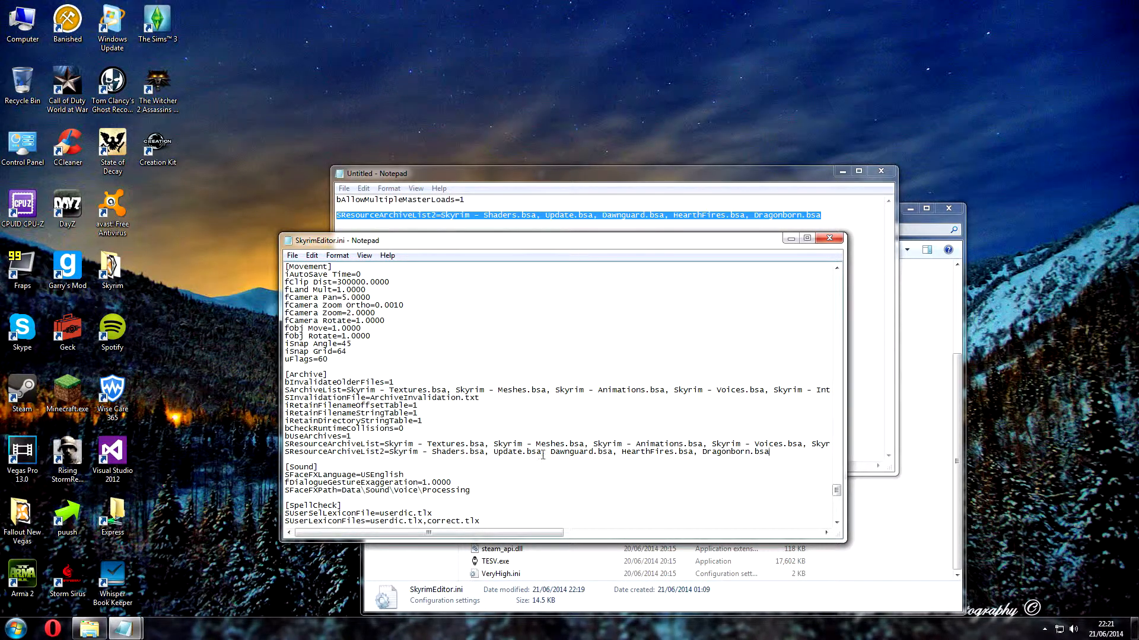
pyautogui.doubleClick(596, 452)
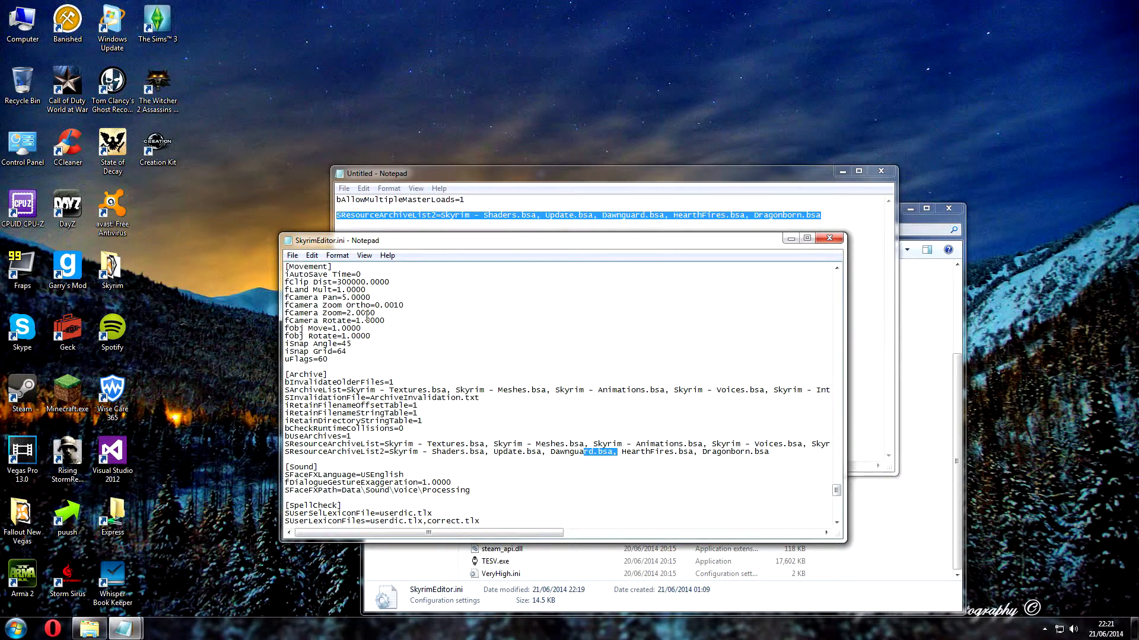
pyautogui.click(831, 238)
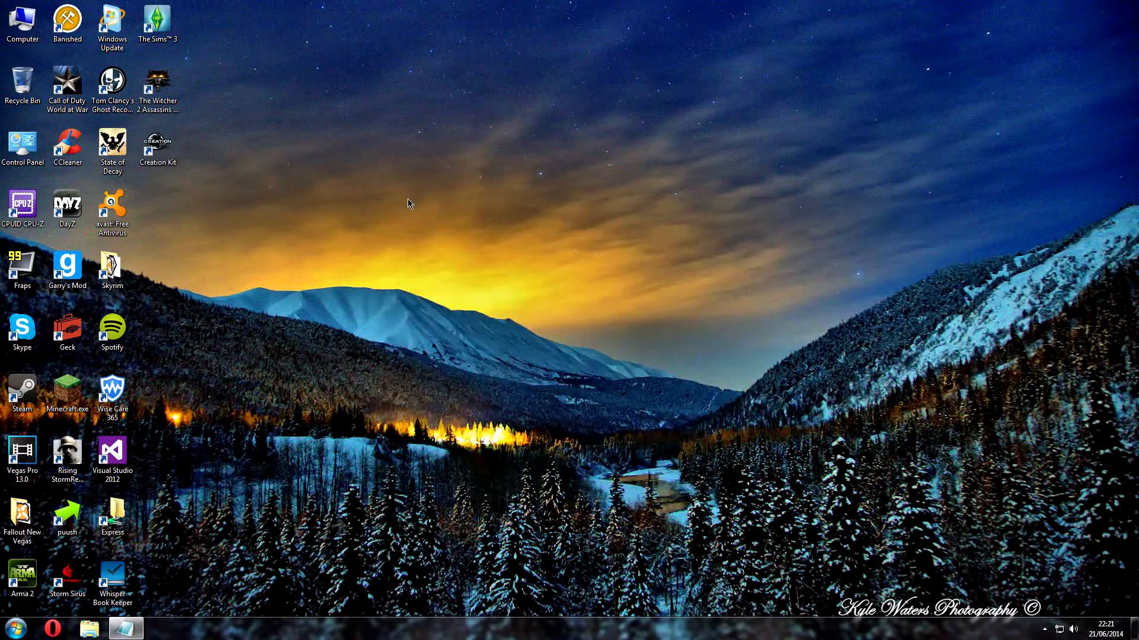
pyautogui.moveTo(158, 152)
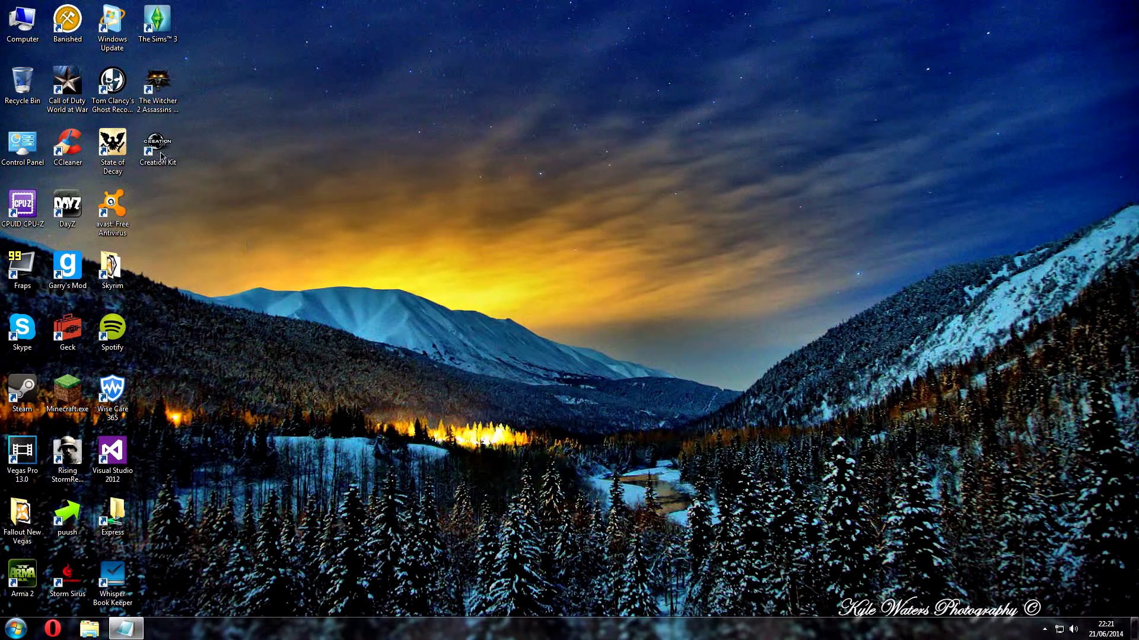
# Step: Relaunch Creation Kit from its desktop shortcut
pyautogui.doubleClick(158, 150)
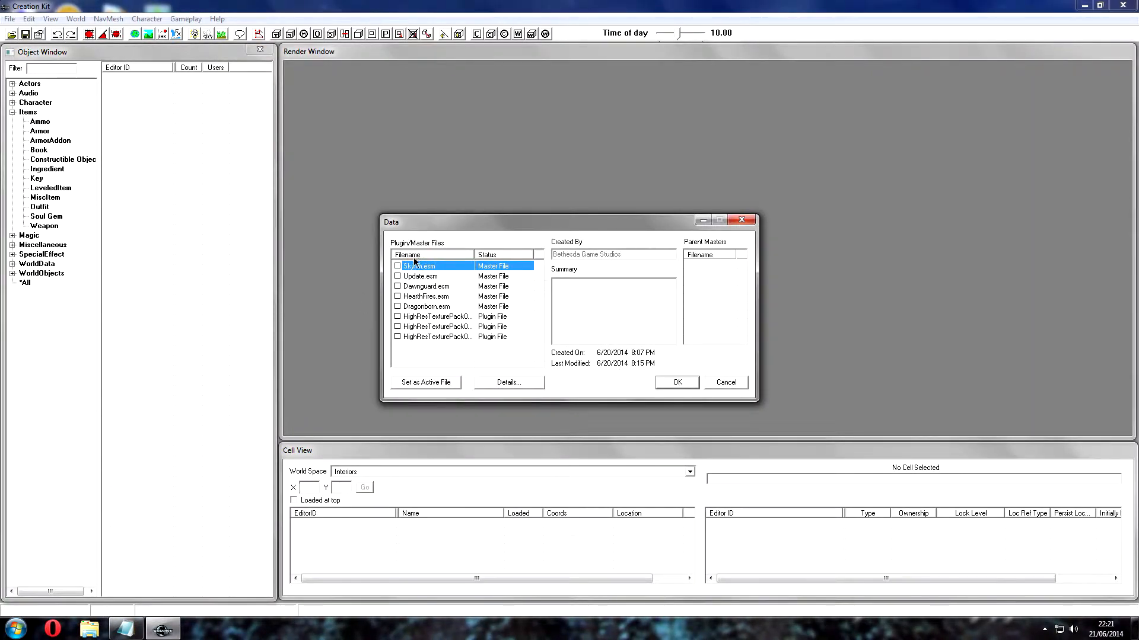
# Step: Tick Skyrim, Update and the three DLC masters, leave HighResTexturePack01 unticked, and load
pyautogui.click(398, 275)
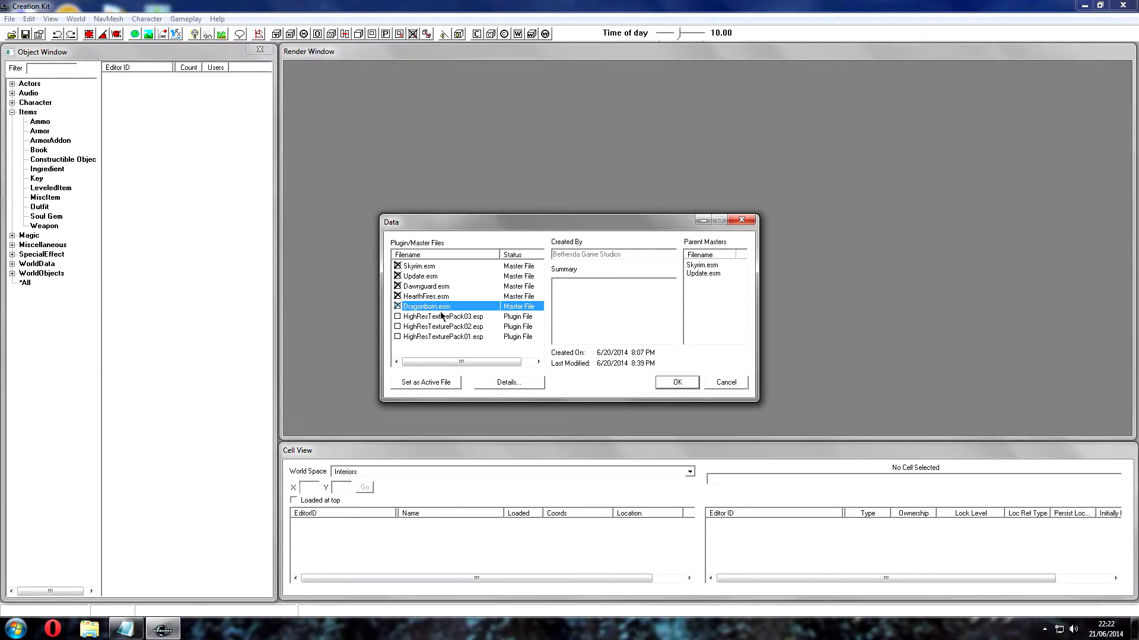
pyautogui.moveTo(420, 339)
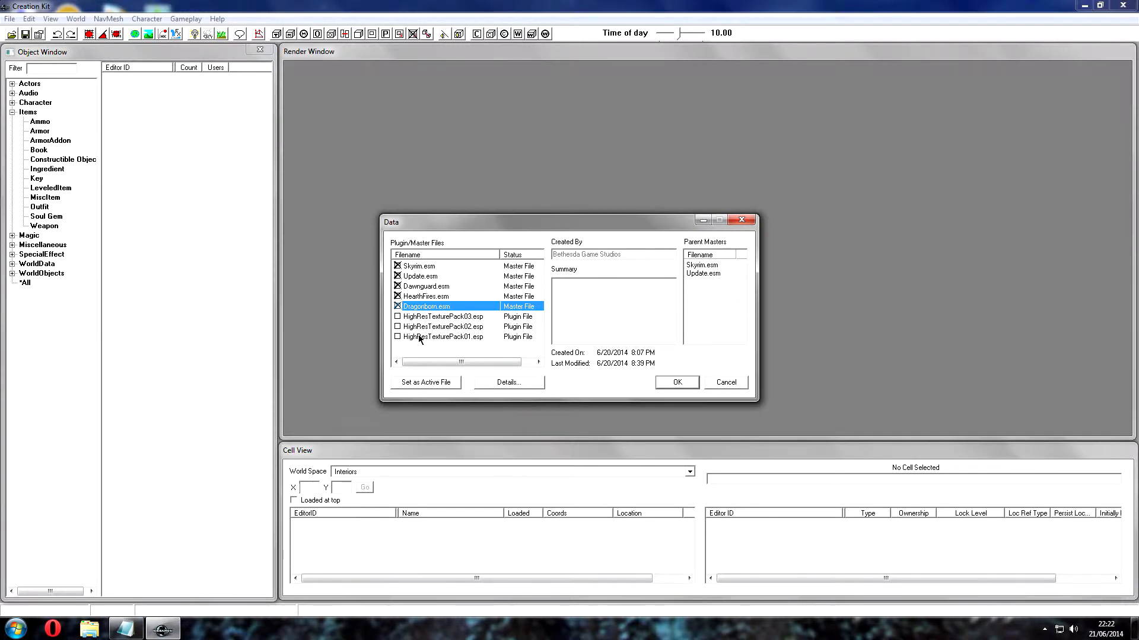
pyautogui.click(397, 337)
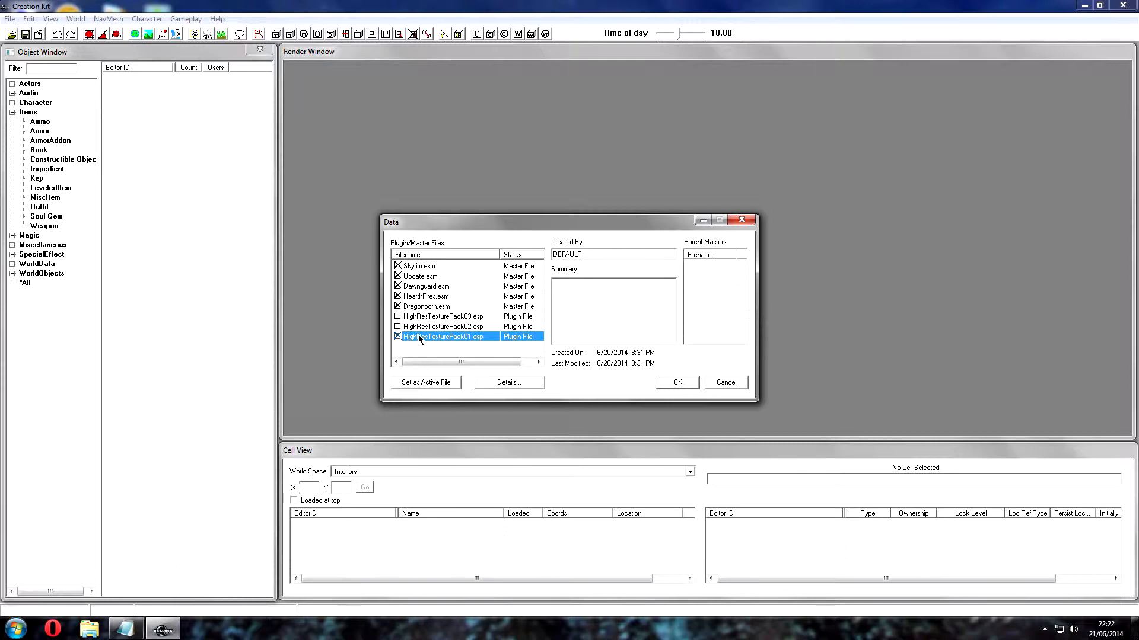
pyautogui.click(398, 336)
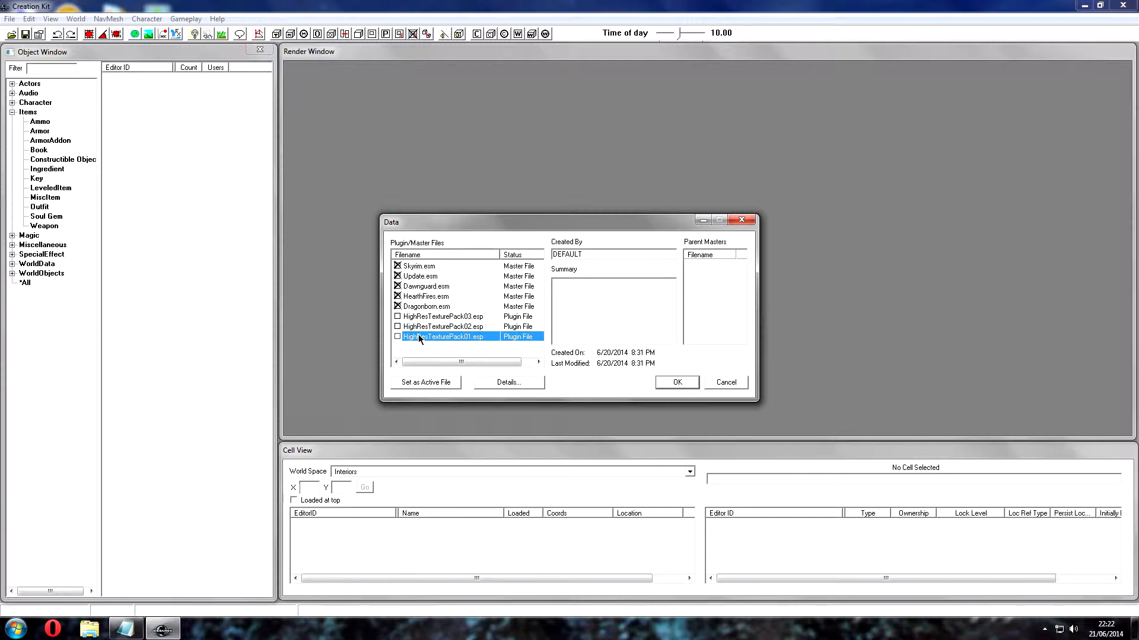
pyautogui.moveTo(427, 353)
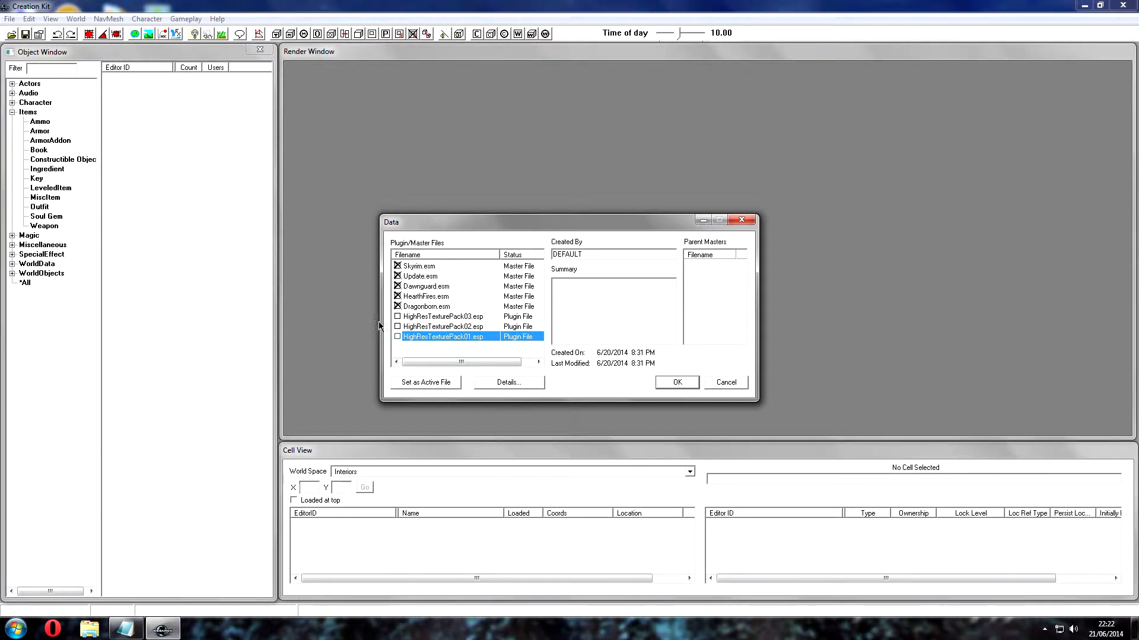
pyautogui.click(426, 296)
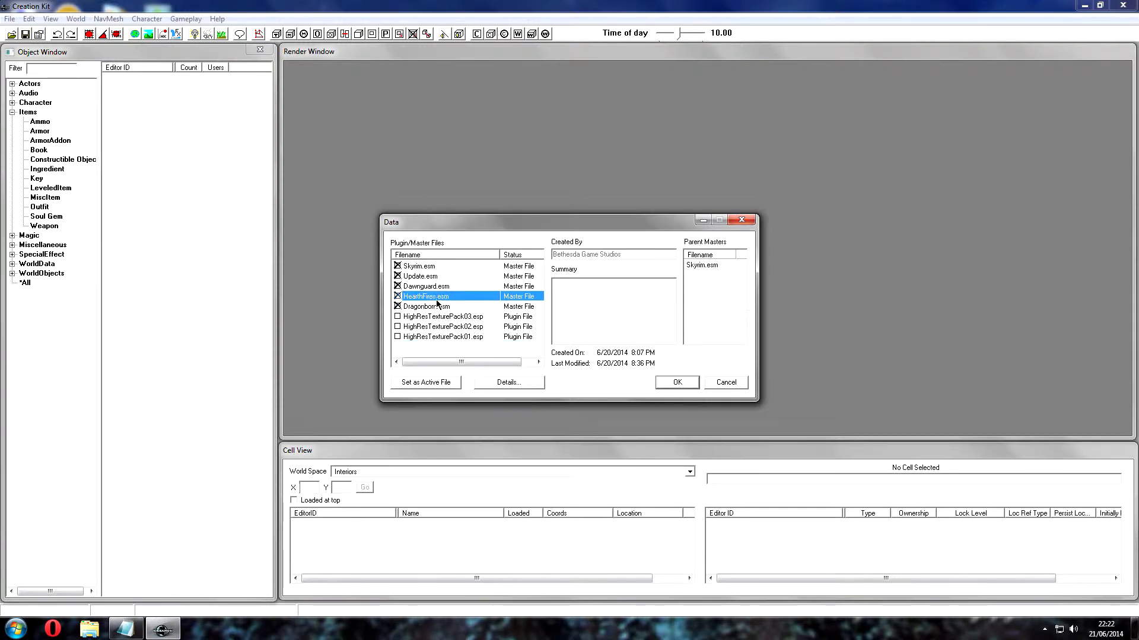
pyautogui.click(420, 265)
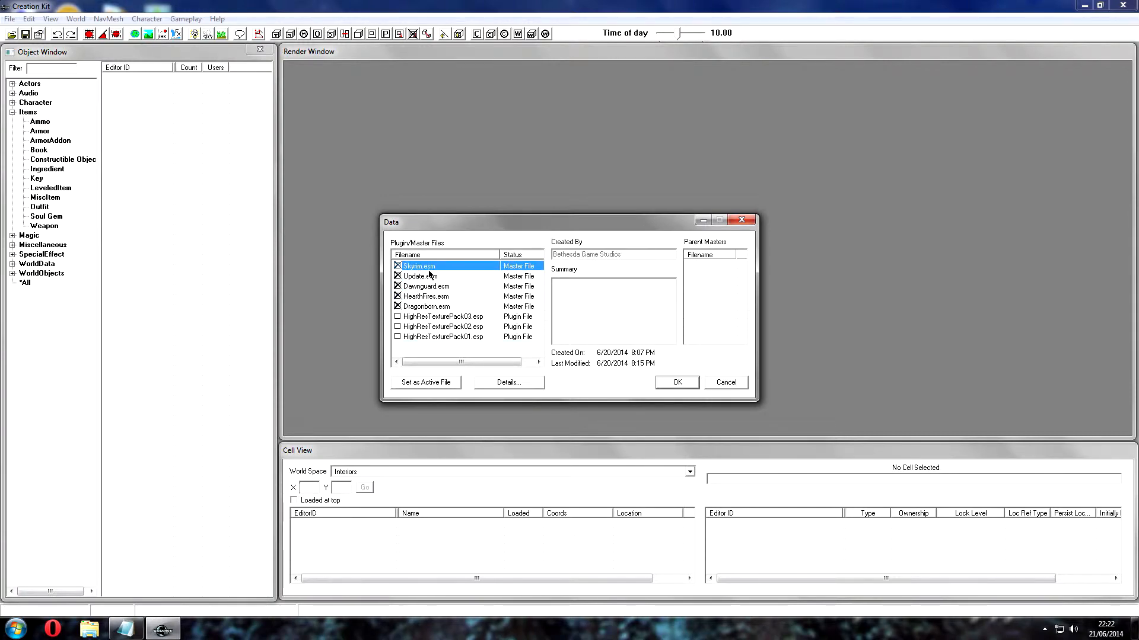
pyautogui.click(421, 276)
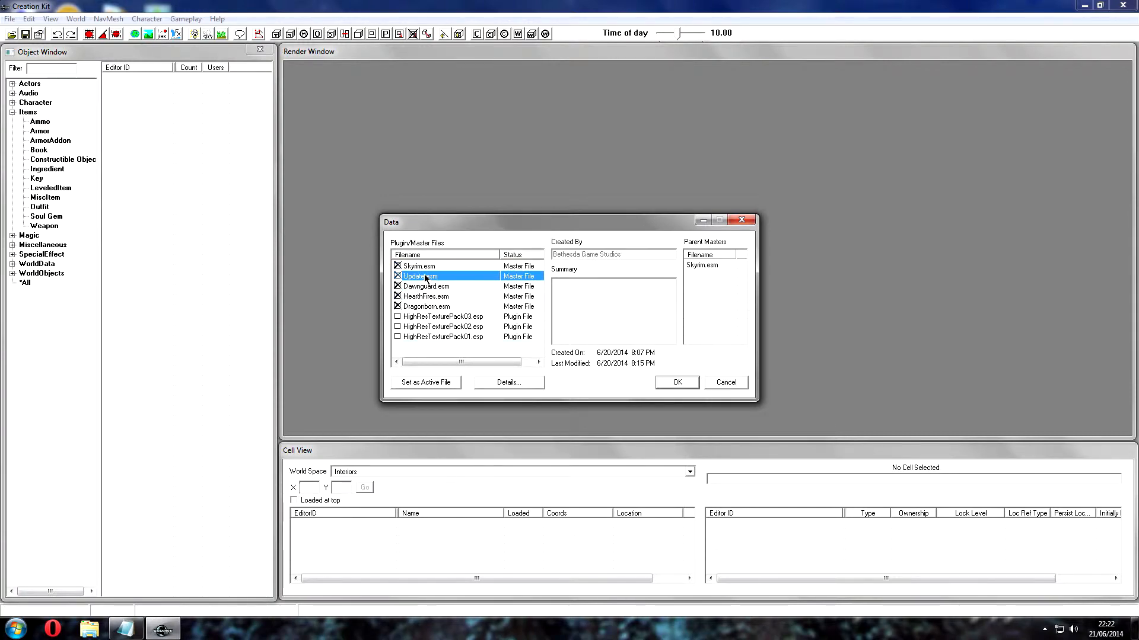
pyautogui.click(675, 382)
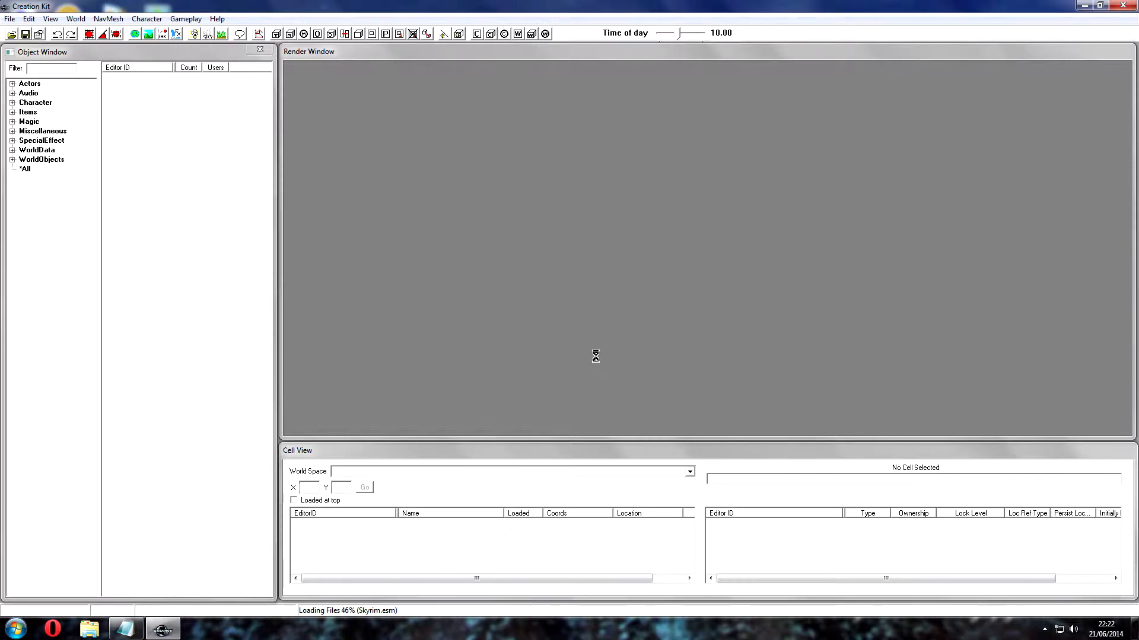
pyautogui.moveTo(478, 311)
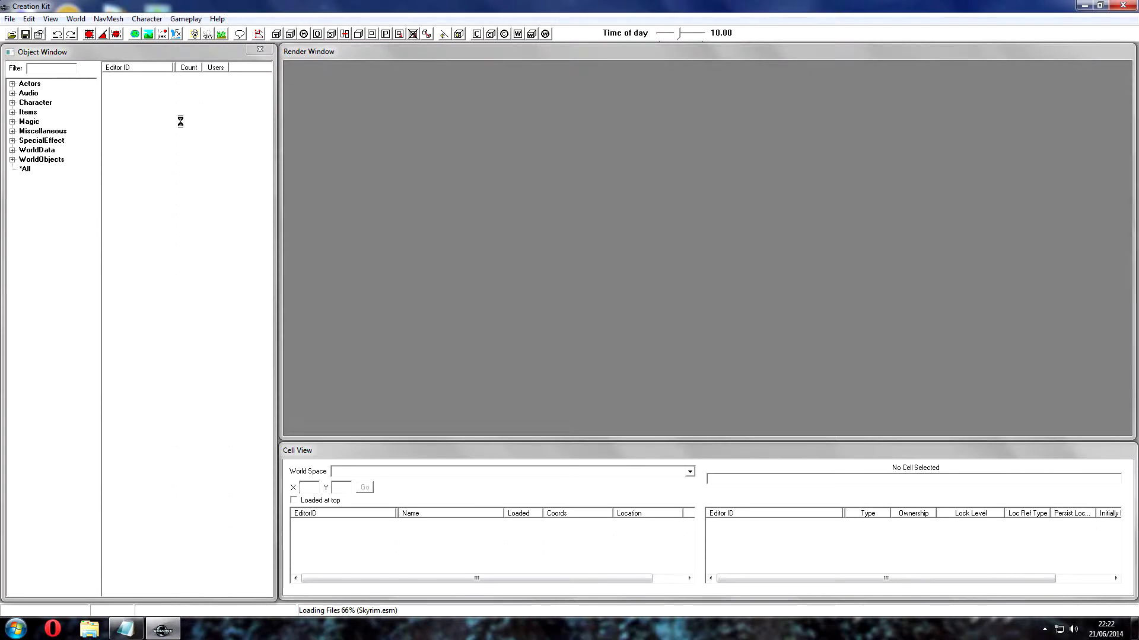
pyautogui.moveTo(528, 357)
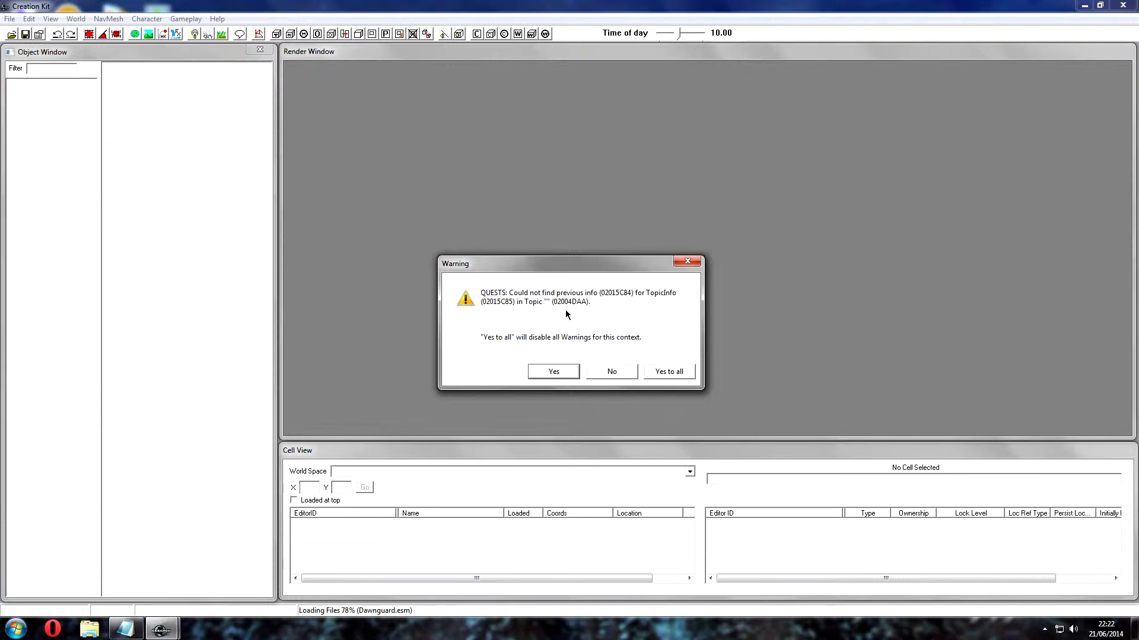
pyautogui.moveTo(579, 342)
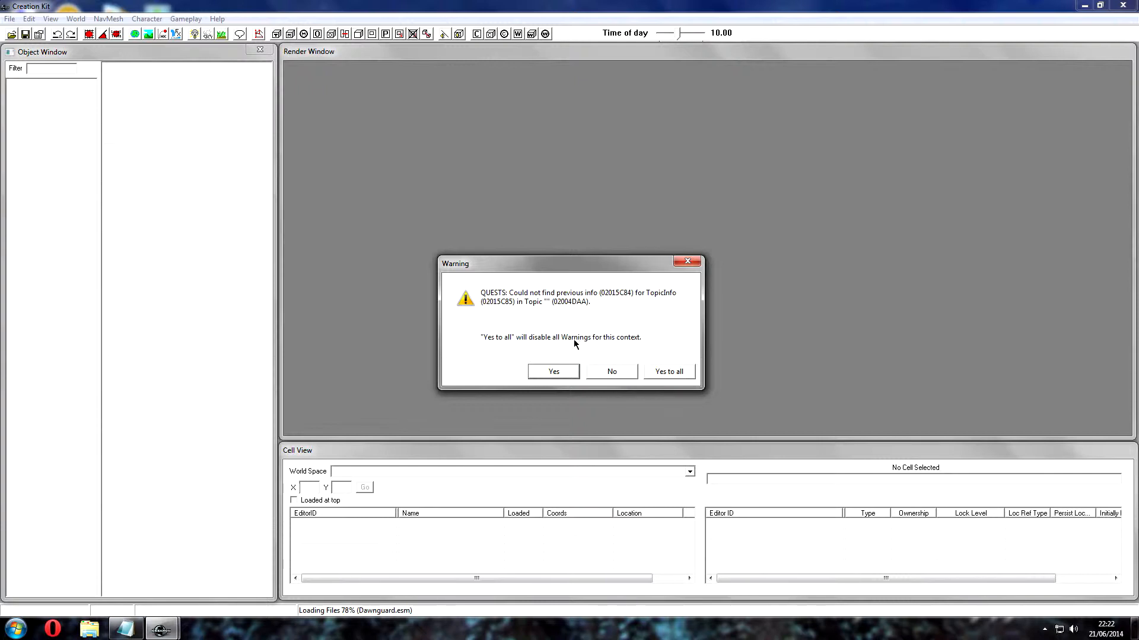
pyautogui.moveTo(605, 359)
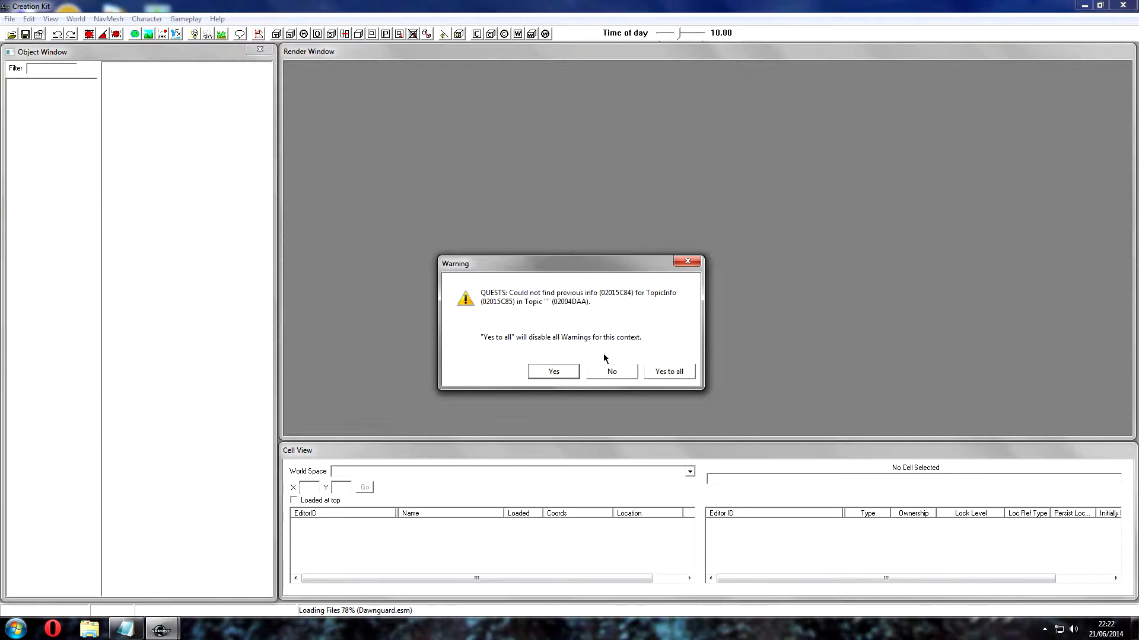
# Step: Accept the missing topic info, duplicate form (Yes to all) and invalid armor slot warnings
pyautogui.click(553, 371)
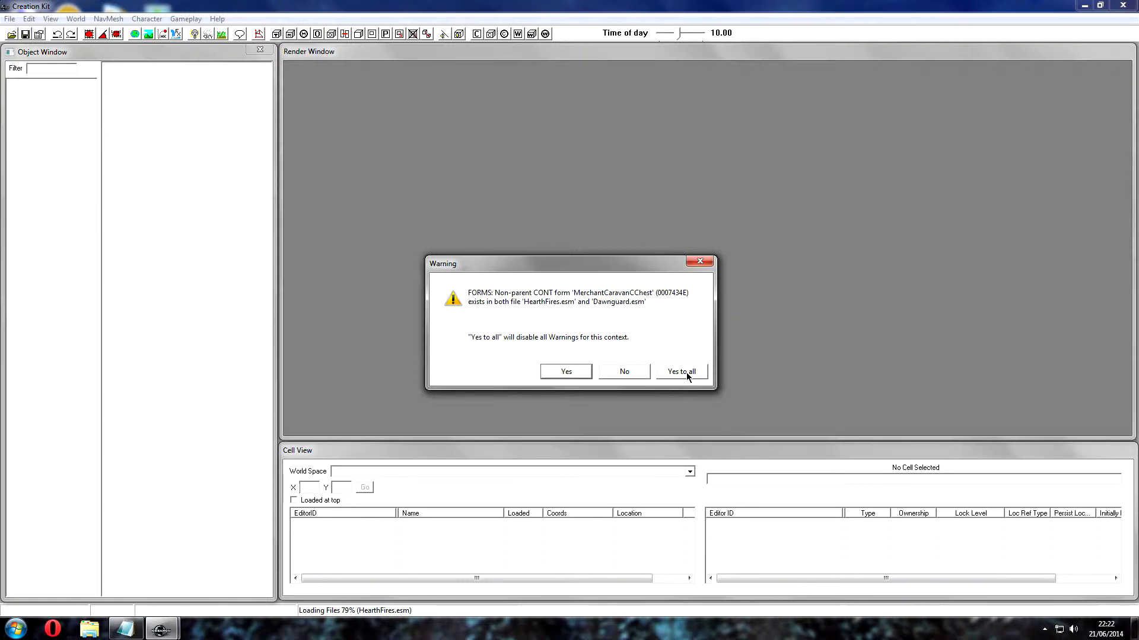
pyautogui.click(680, 371)
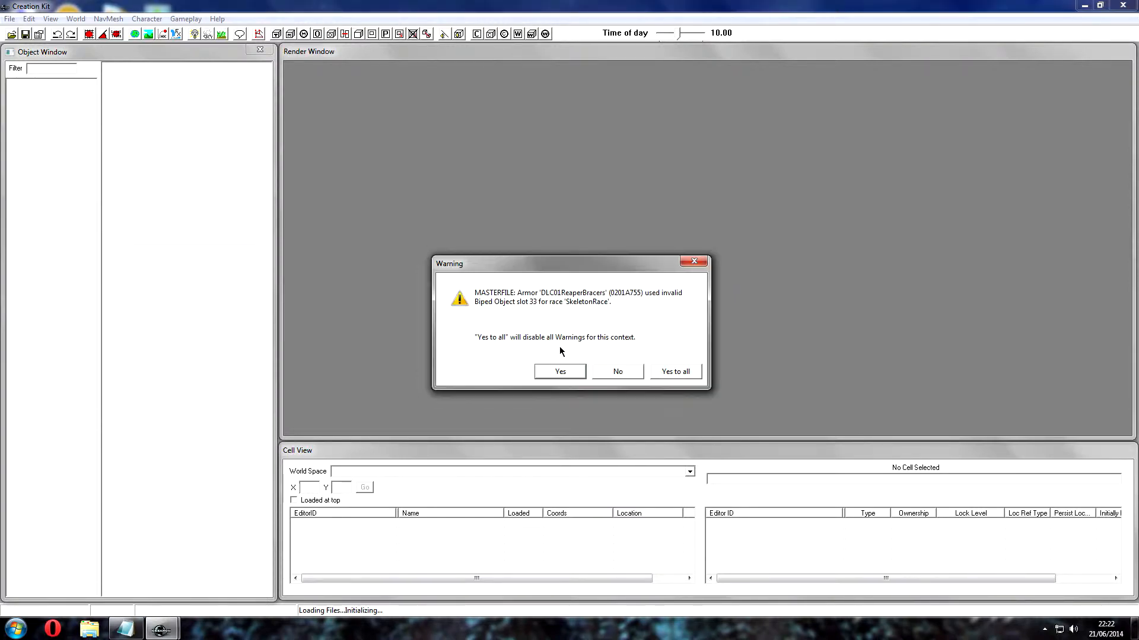
pyautogui.click(673, 372)
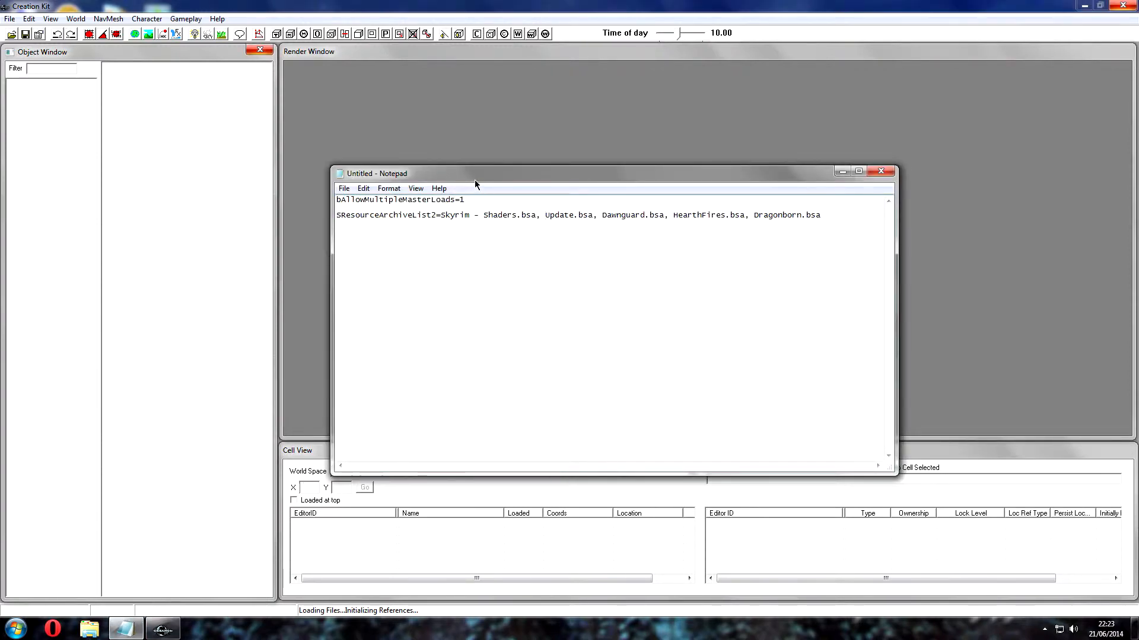
# Step: Review the SResourceArchiveList2 DLC archive line in Notepad, then close the untitled notes
pyautogui.doubleClick(394, 200)
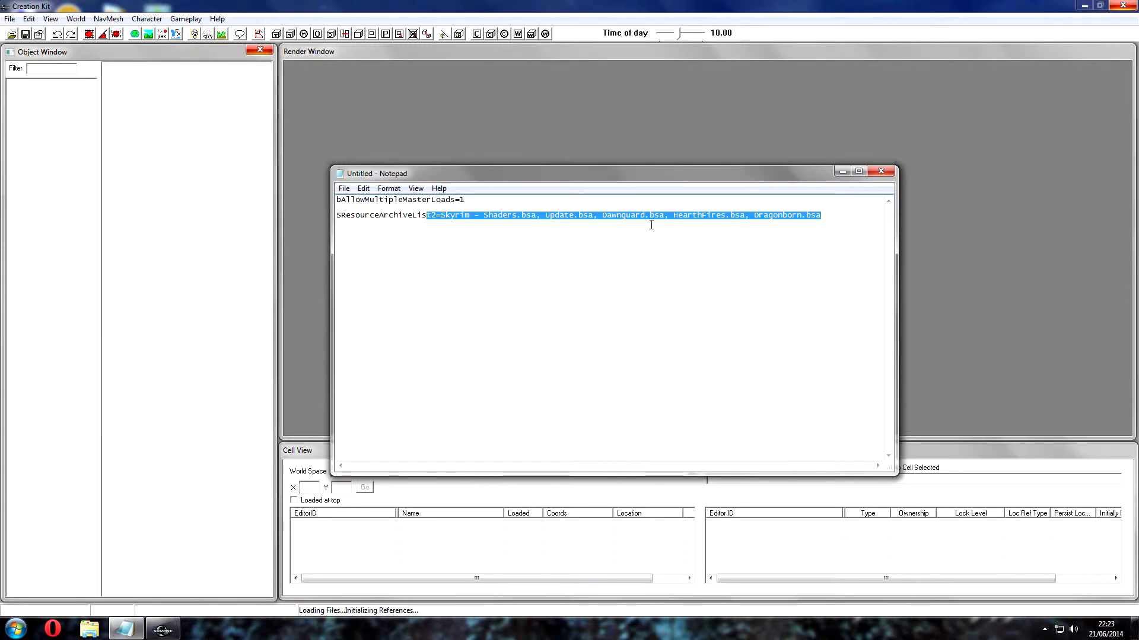
pyautogui.doubleClick(621, 215)
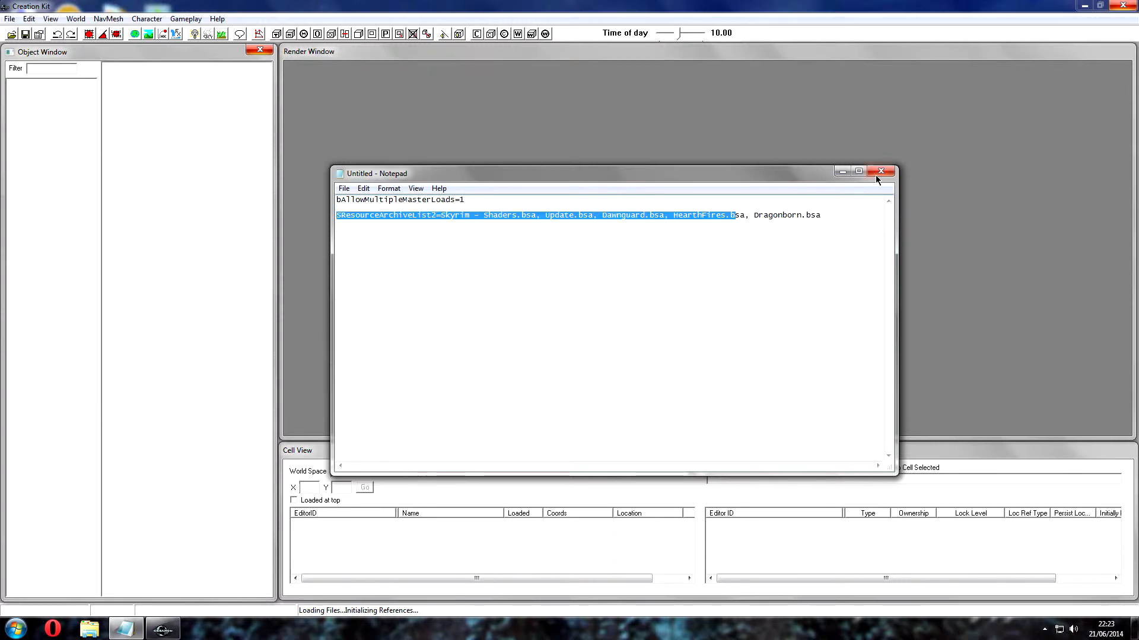
pyautogui.click(883, 171)
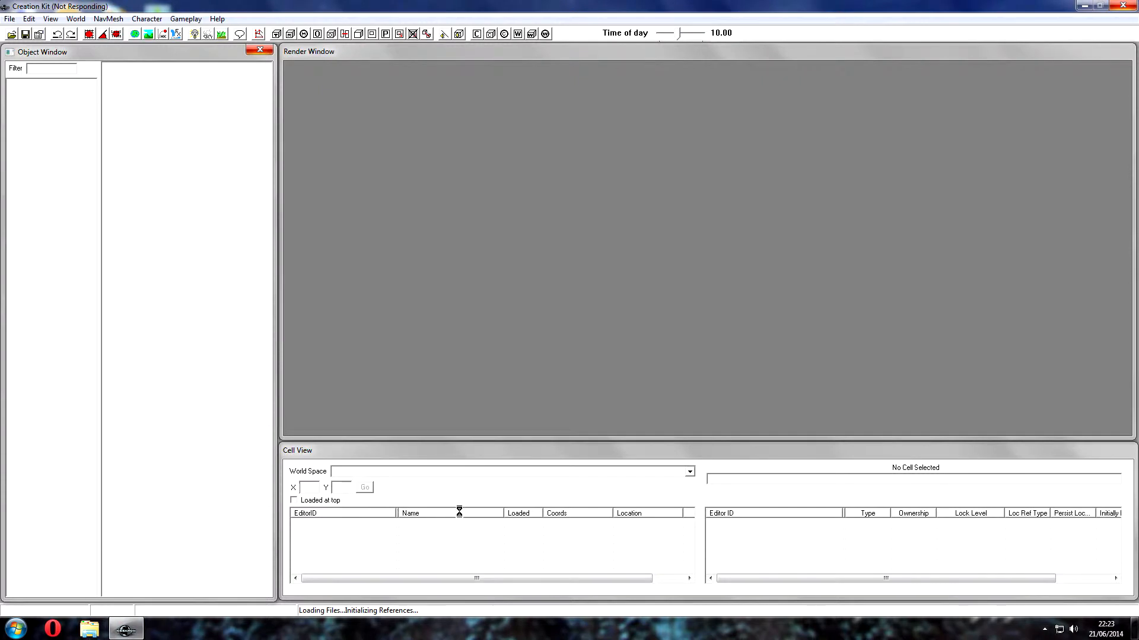
pyautogui.moveTo(456, 511)
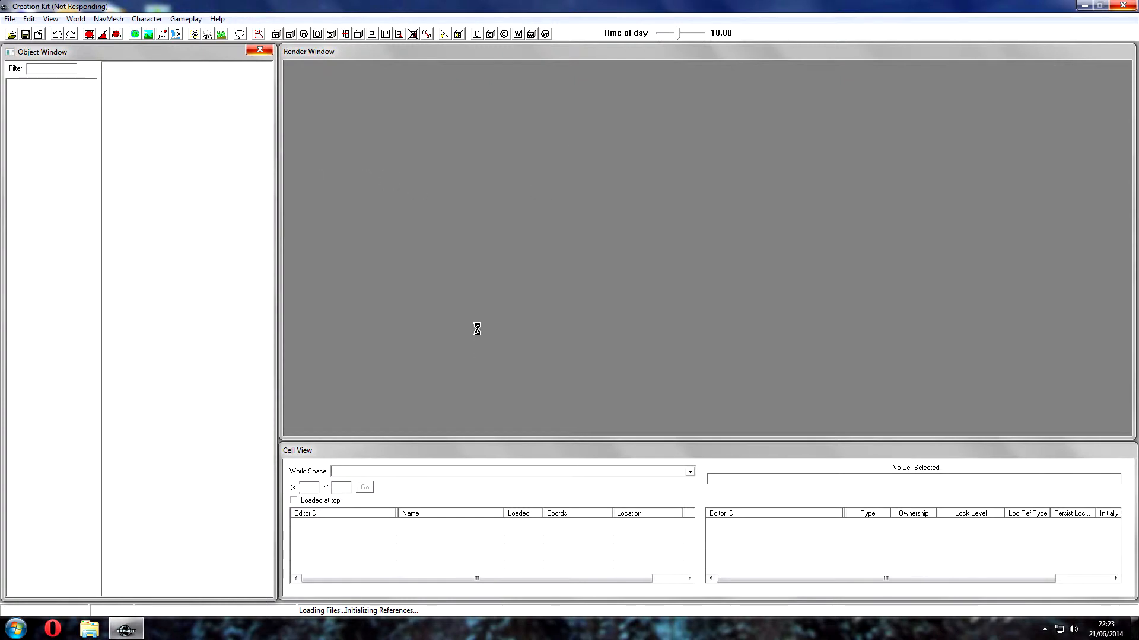
pyautogui.moveTo(547, 274)
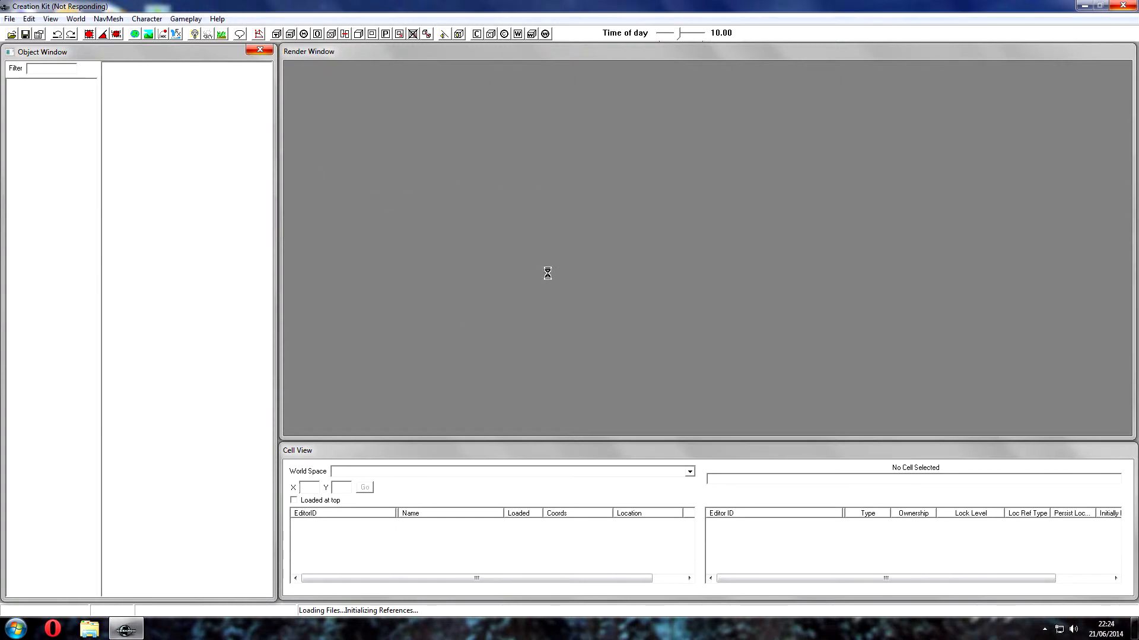
pyautogui.moveTo(602, 256)
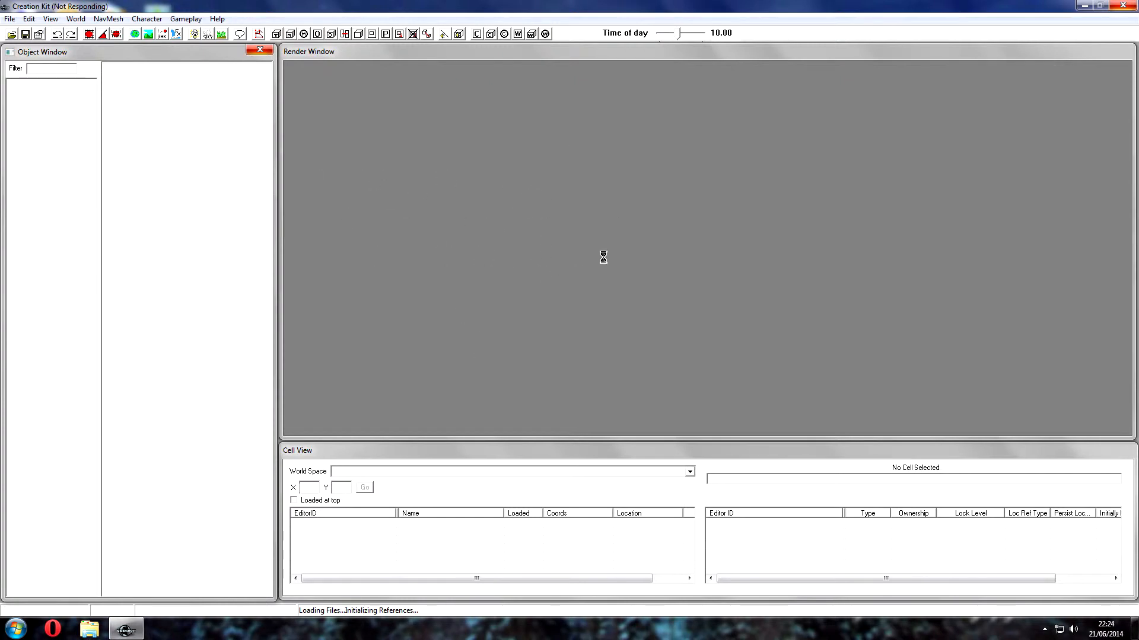
pyautogui.moveTo(395, 355)
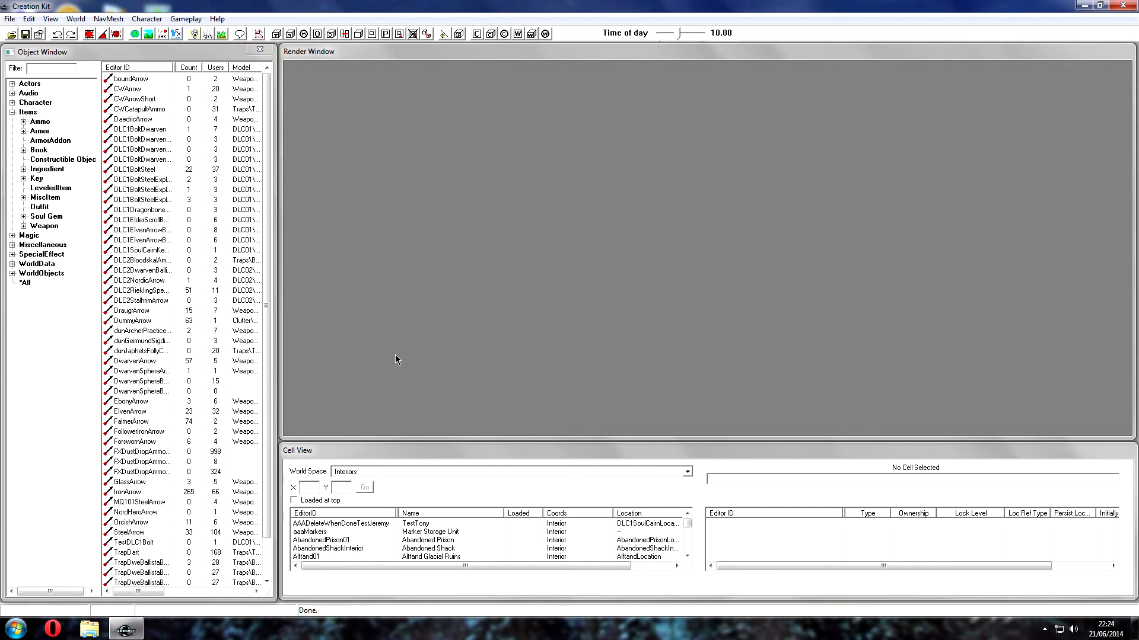
# Step: Inspect a DLC ammo entry, then collapse the Items category in the Object Window
pyautogui.click(142, 239)
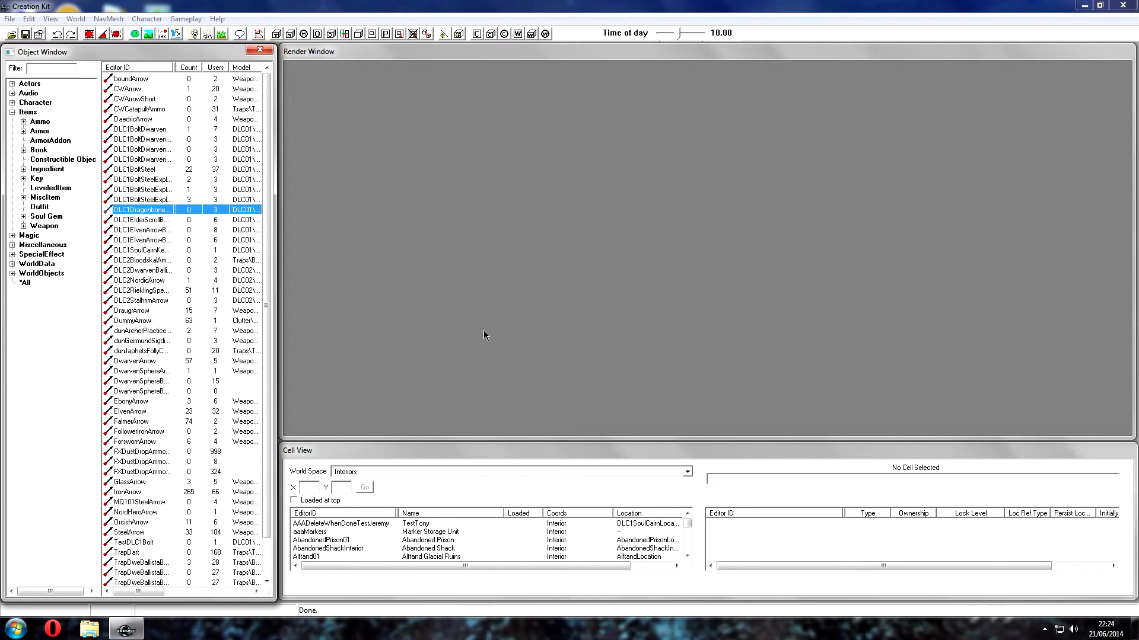
pyautogui.click(10, 18)
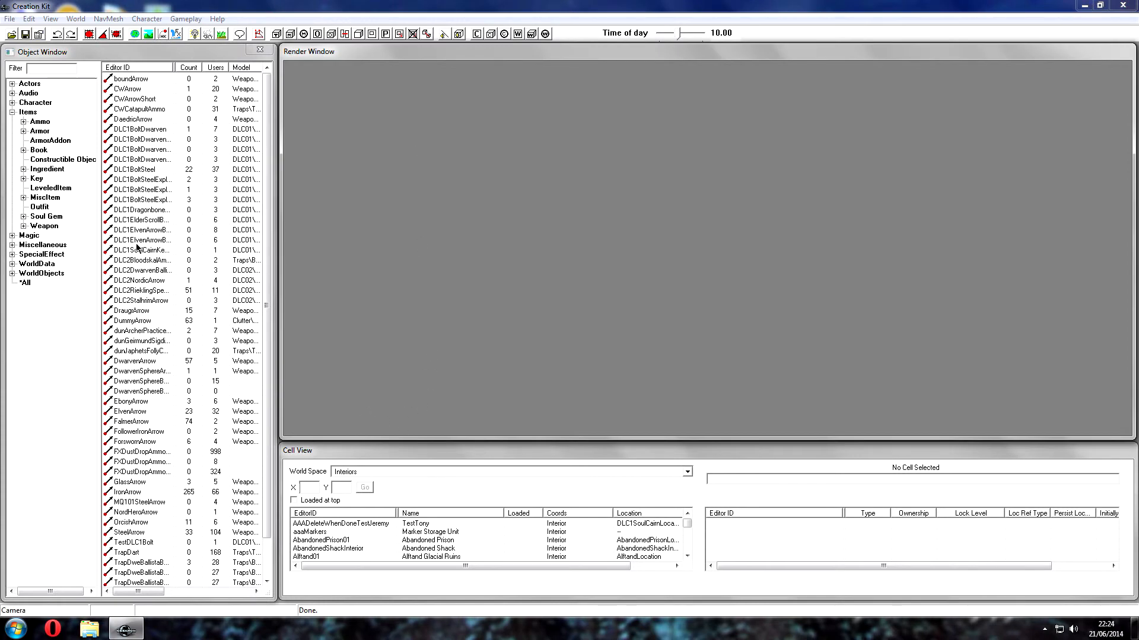
pyautogui.click(18, 112)
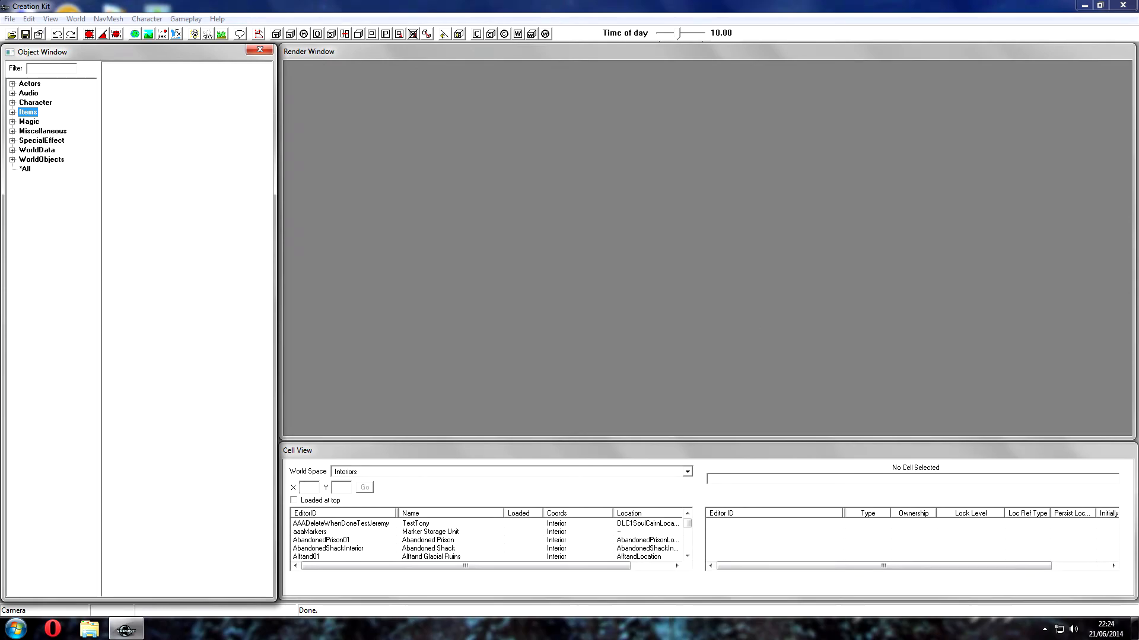
pyautogui.moveTo(263, 157)
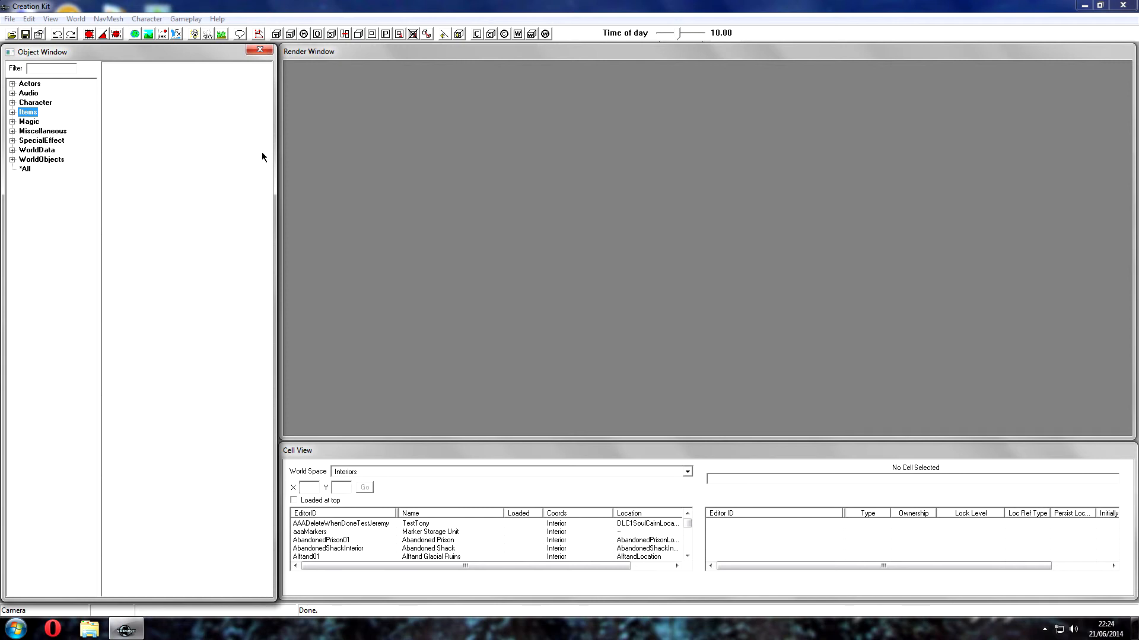
pyautogui.moveTo(270, 143)
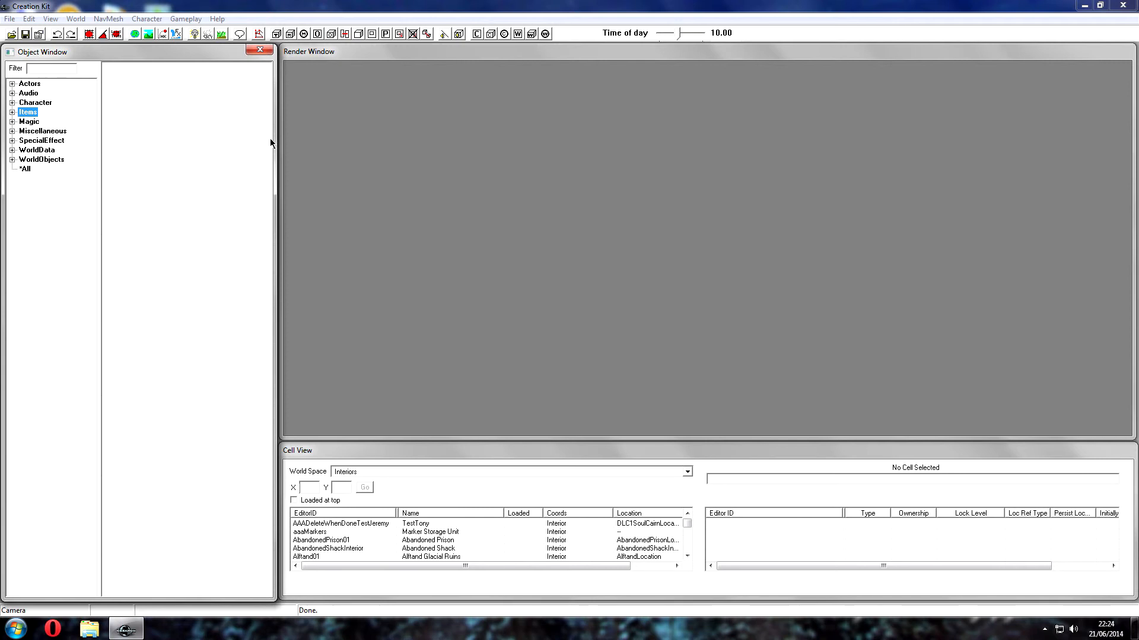